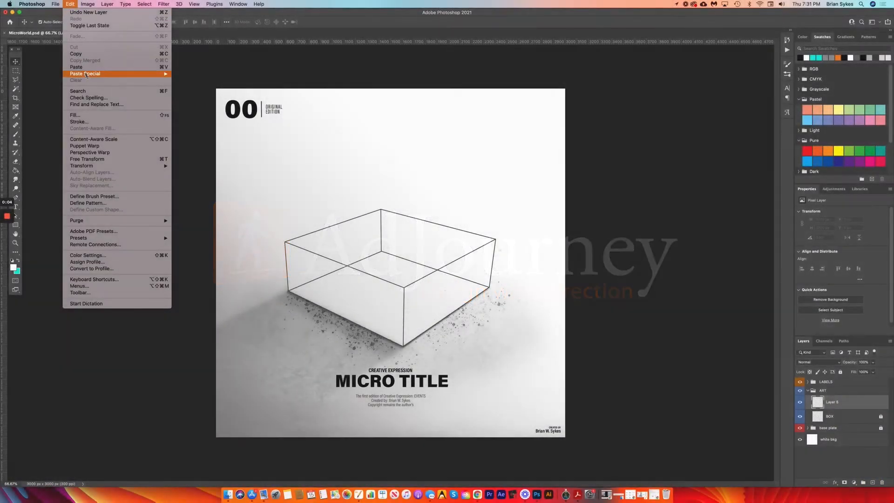
Leave the poster's Edit menu and switch to Chrome with the Apollo moon-landing photo
left_click(75, 67)
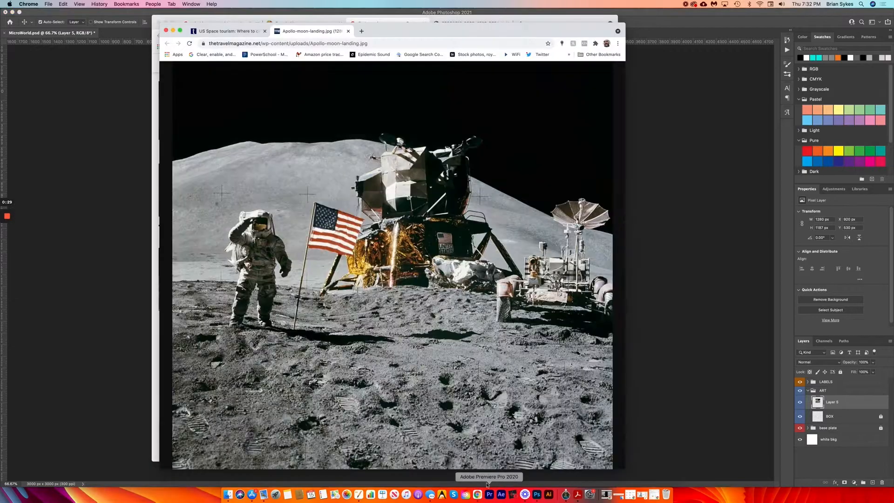
Browse the Google Images moon-landing results before returning to the poster with pasted copies
left_click(228, 31)
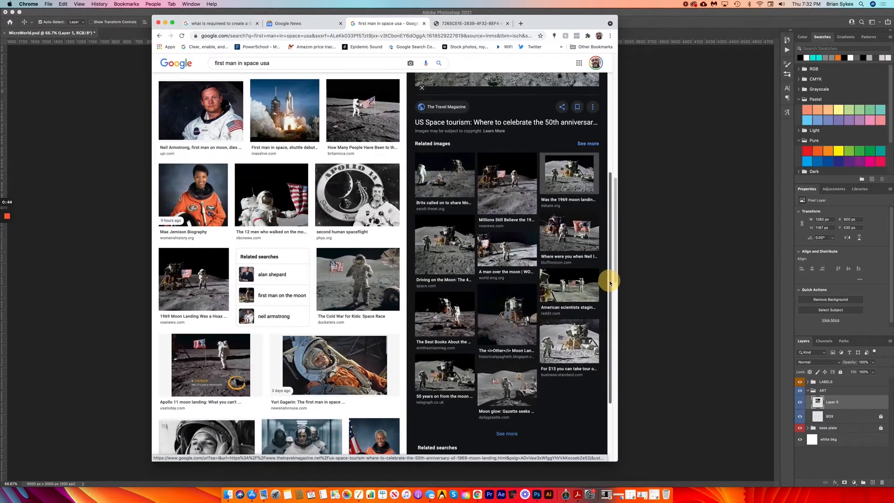
scroll("down", 3)
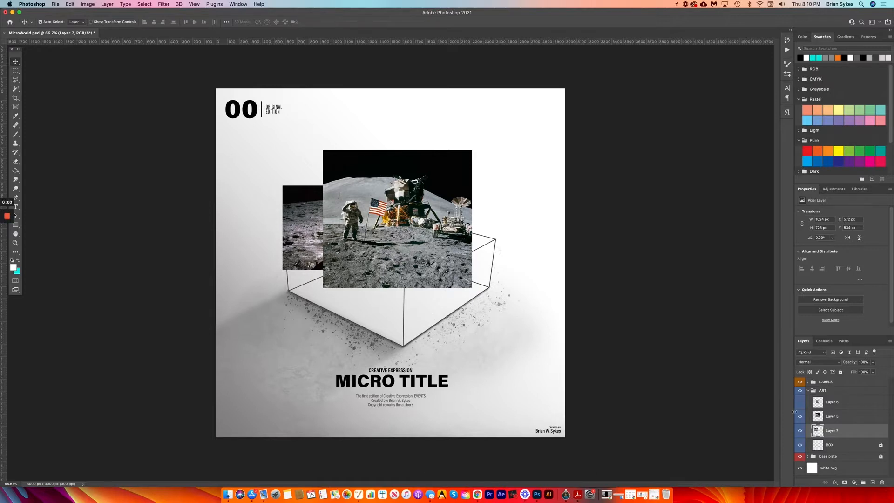
Select the moon photo (Layer 5) and distort it so its ground lies on the box's top face
left_click(800, 431)
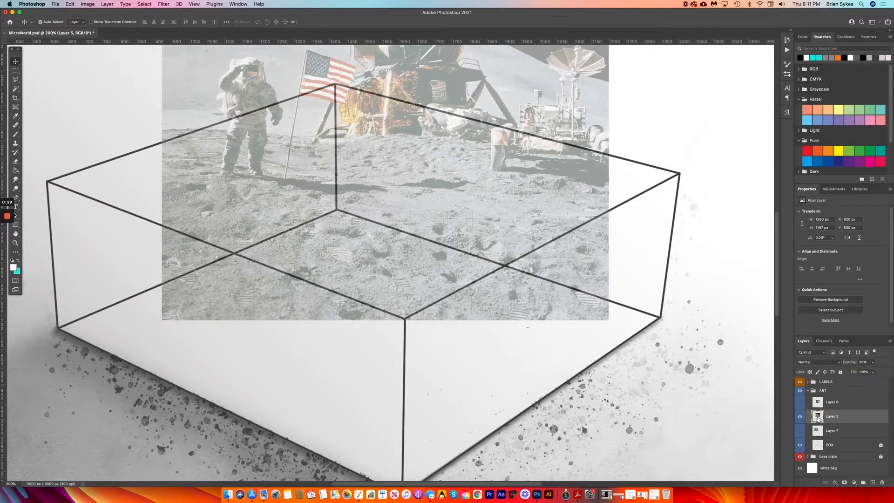
left_click(15, 71)
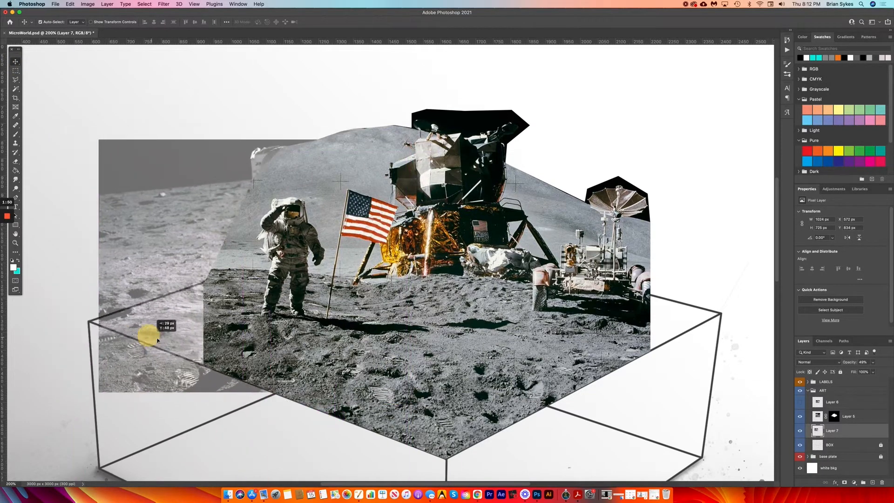
Nudge Layer 7 into the left corner and blend Layer 5's mask with a large soft brush
left_click_drag(154, 336, 141, 333)
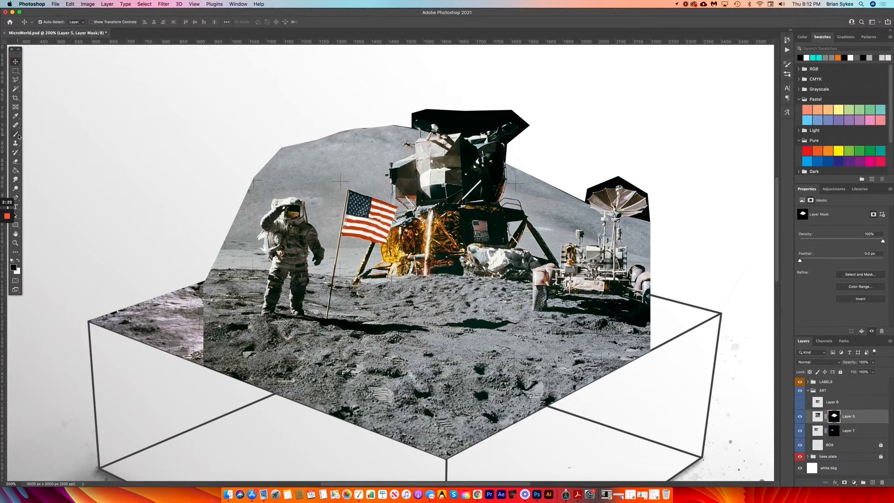
left_click(16, 125)
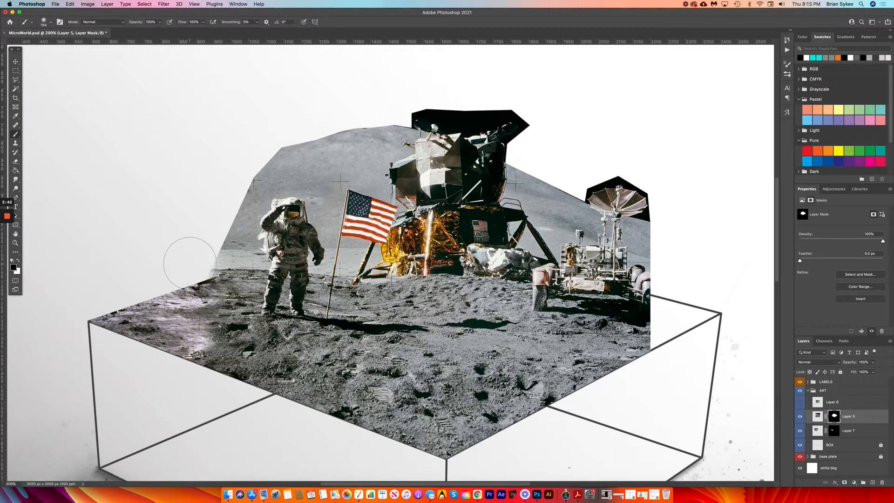
left_click(52, 21)
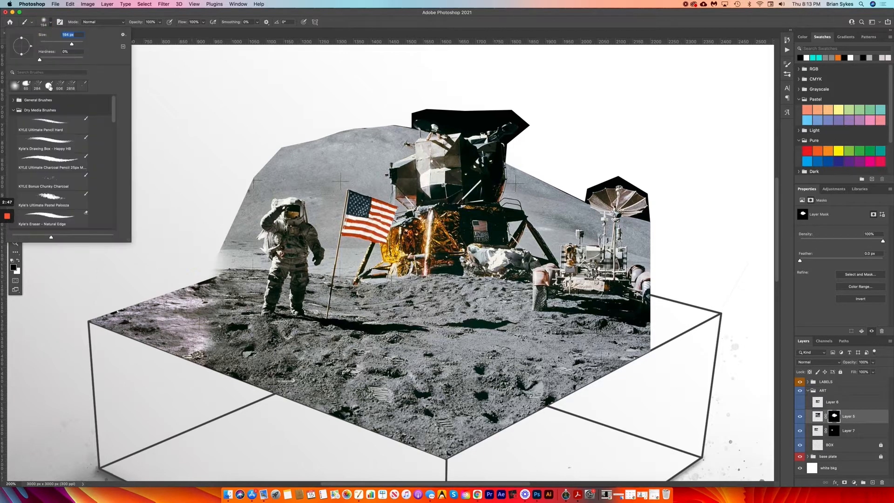
left_click_drag(40, 60, 83, 59)
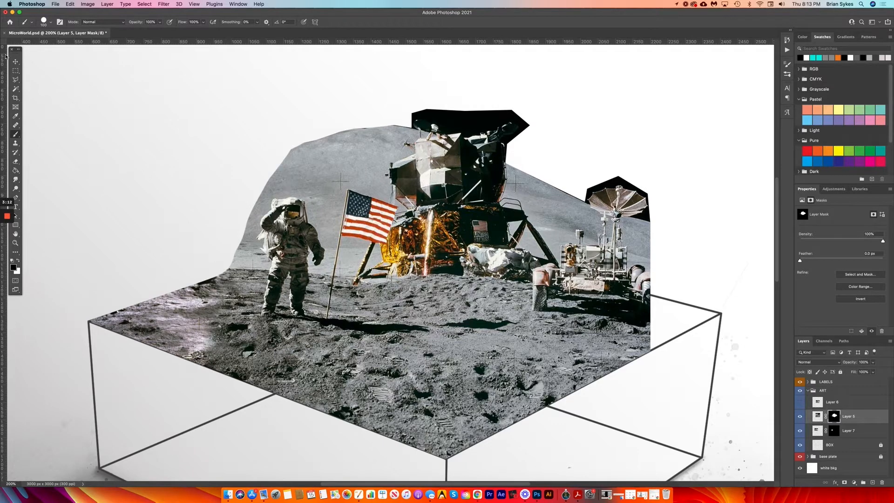
left_click(817, 430)
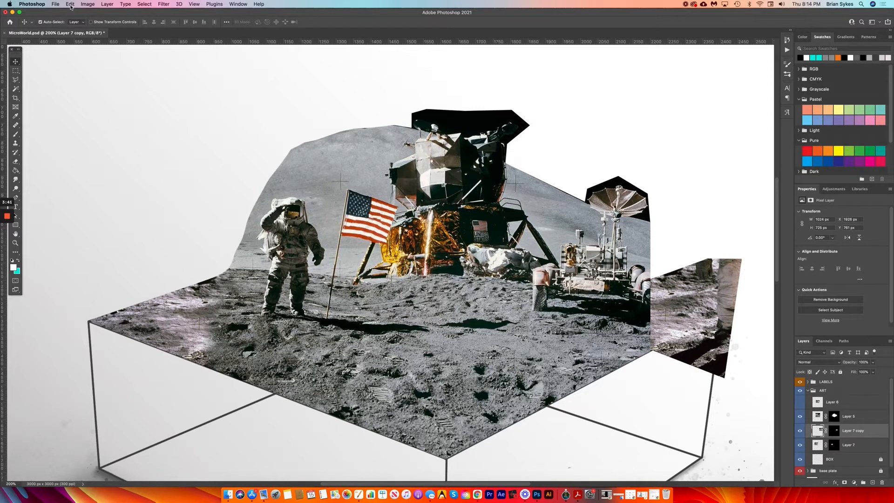
Mask and blend the Layer 7 copy at the right corner, then select it with Layer 7
left_click(70, 4)
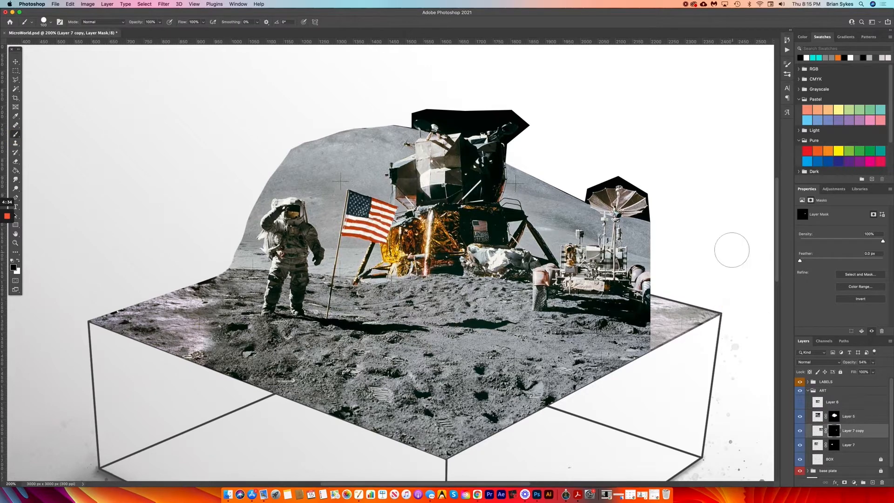
left_click(850, 445)
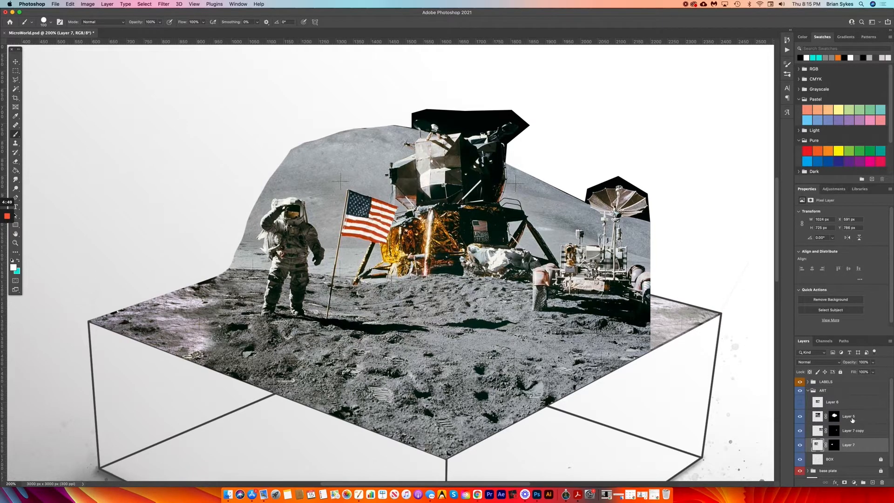
left_click(849, 416)
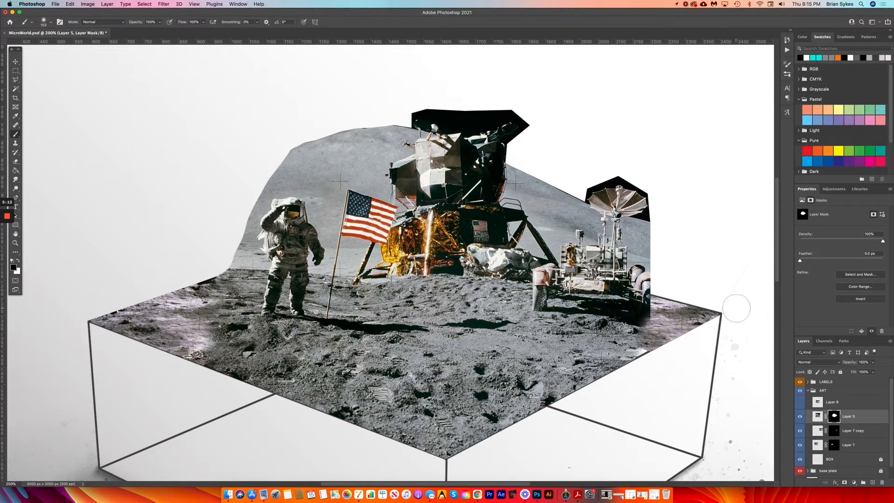
mouse_move(22, 65)
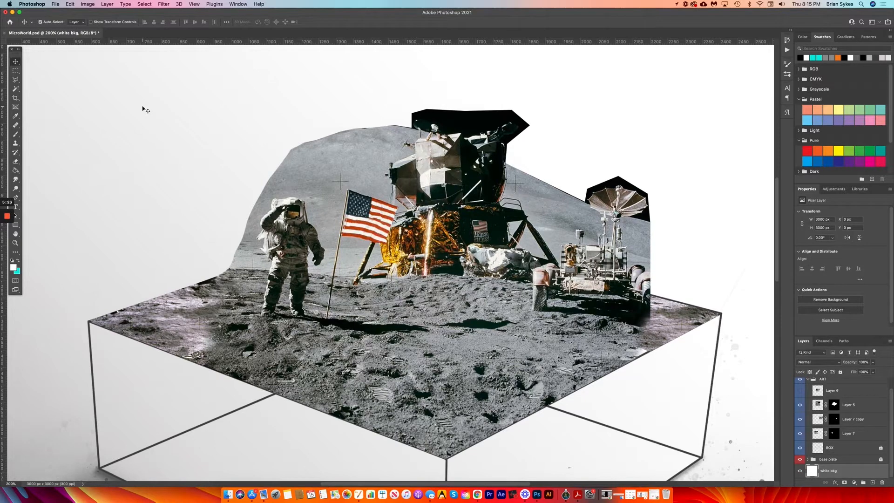
mouse_move(196, 177)
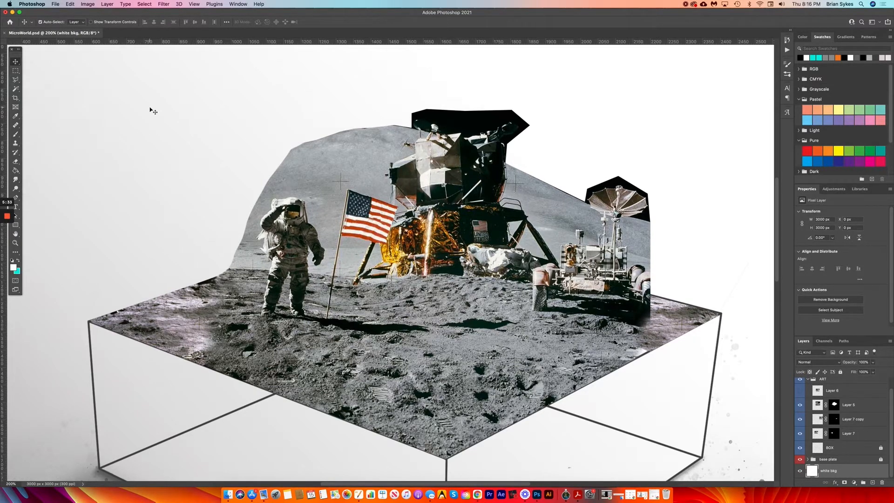
left_click(854, 419)
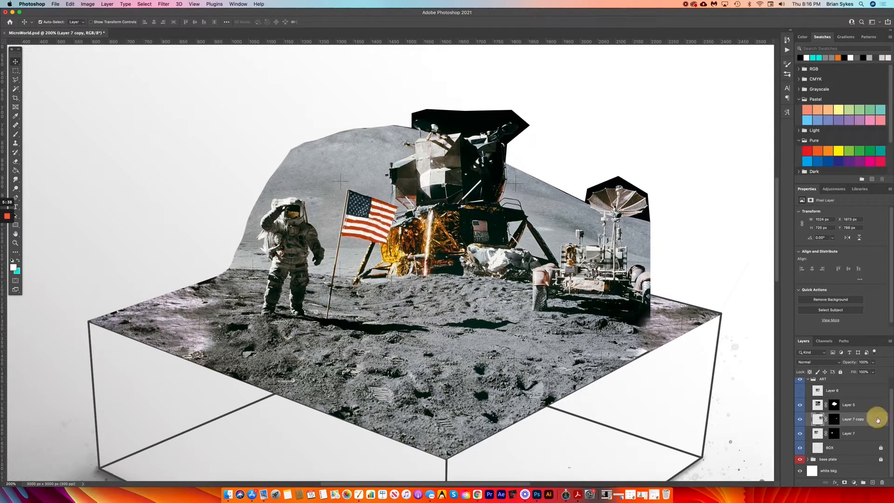
left_click(70, 4)
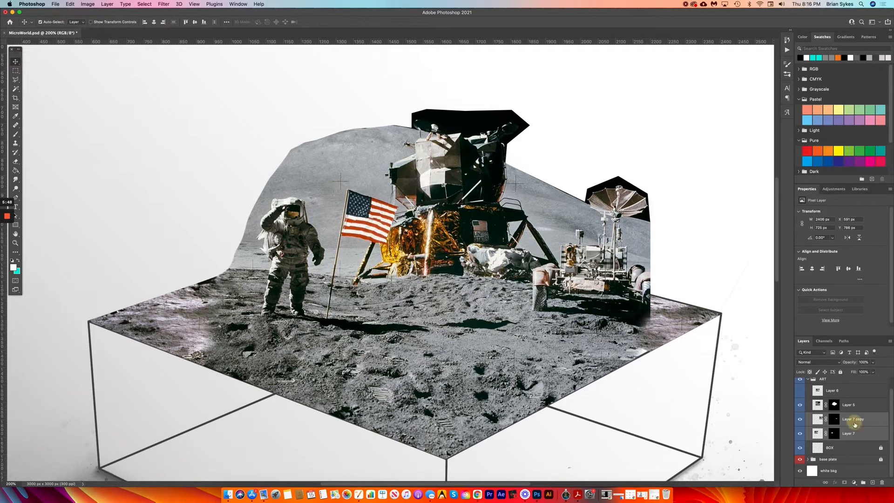
Merge the two ground patches into one layer and adjust its Levels tonal range
left_click(106, 4)
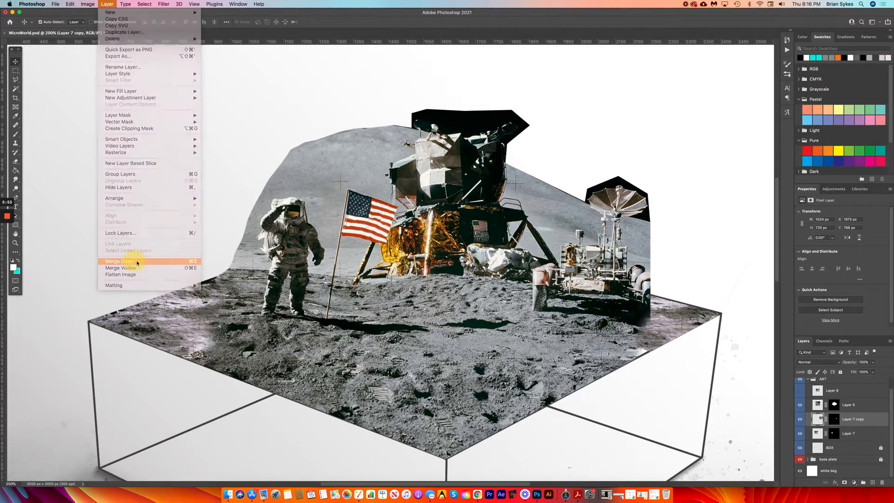
left_click(120, 261)
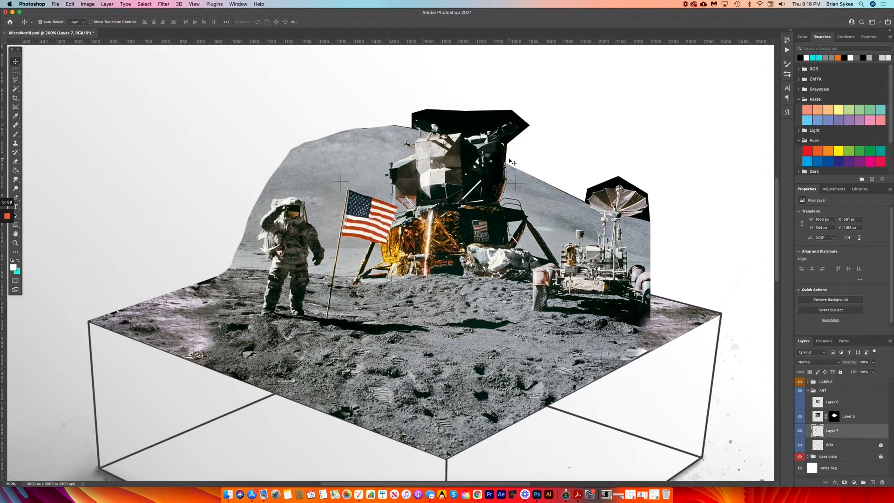
left_click(88, 3)
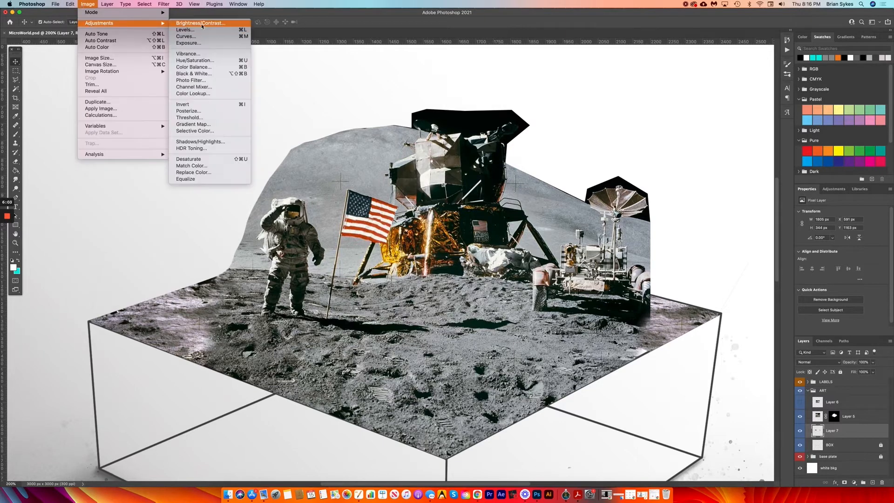
left_click(185, 30)
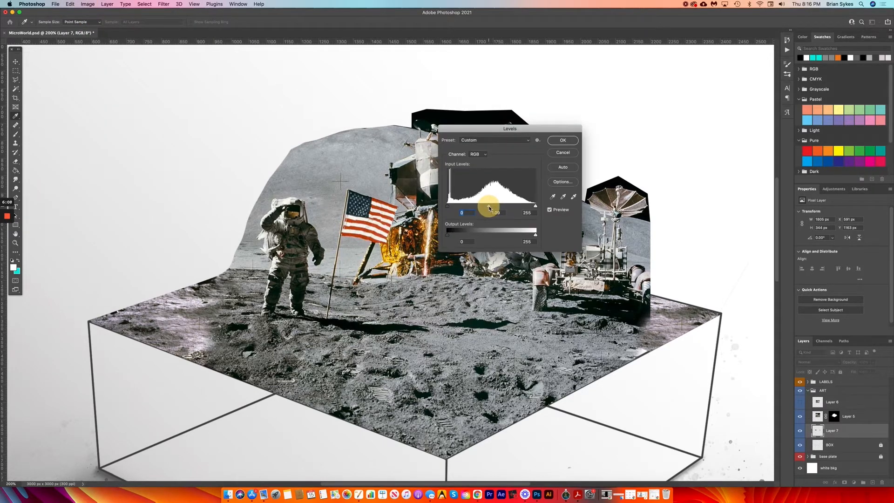
left_click_drag(492, 206, 496, 206)
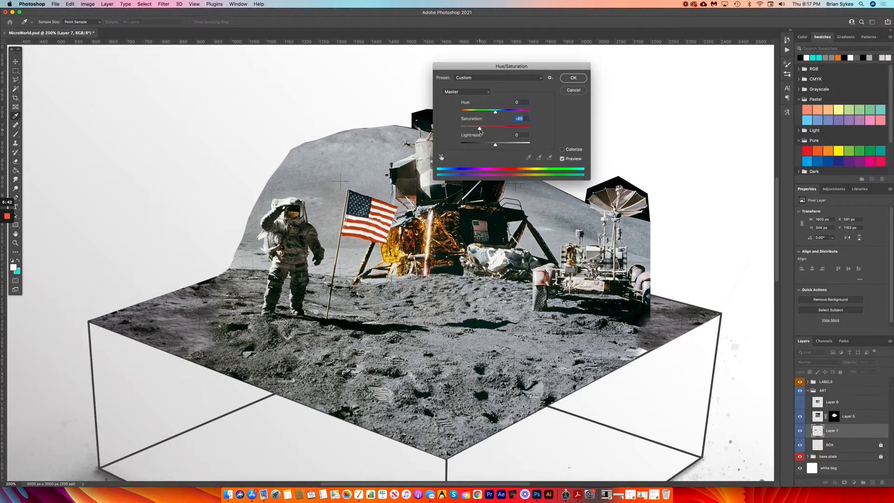
Apply Hue/Saturation with Saturation -46 and Lightness +10, then reselect the main moon layer
left_click_drag(494, 144, 499, 144)
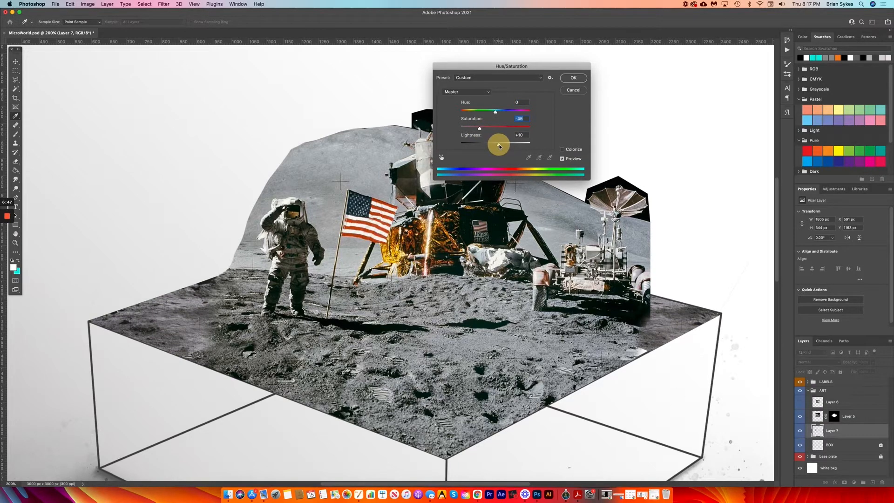
left_click(573, 78)
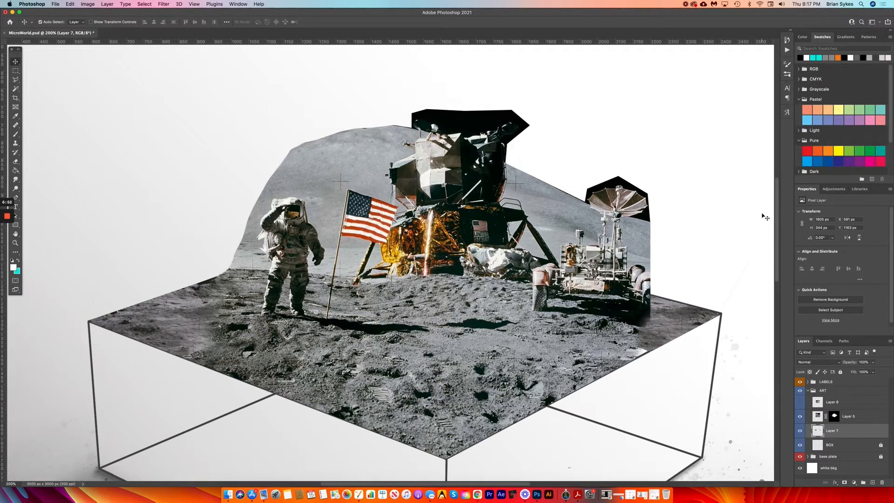
left_click(849, 415)
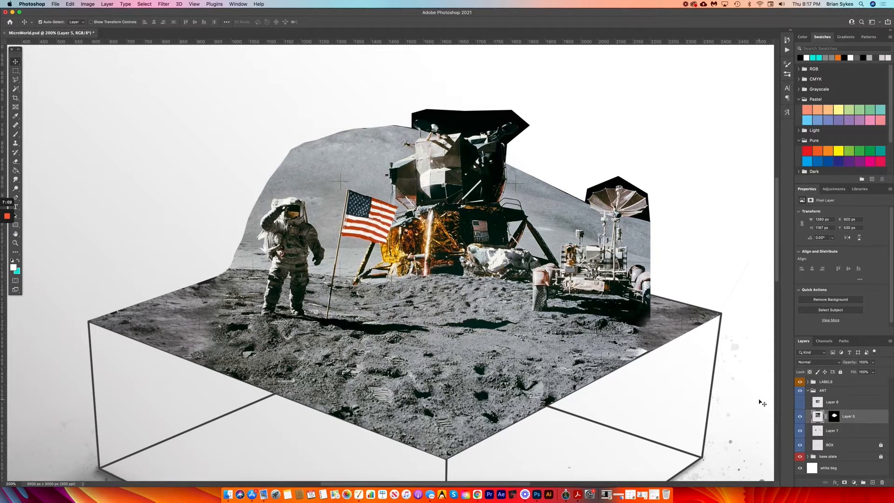
mouse_move(567, 494)
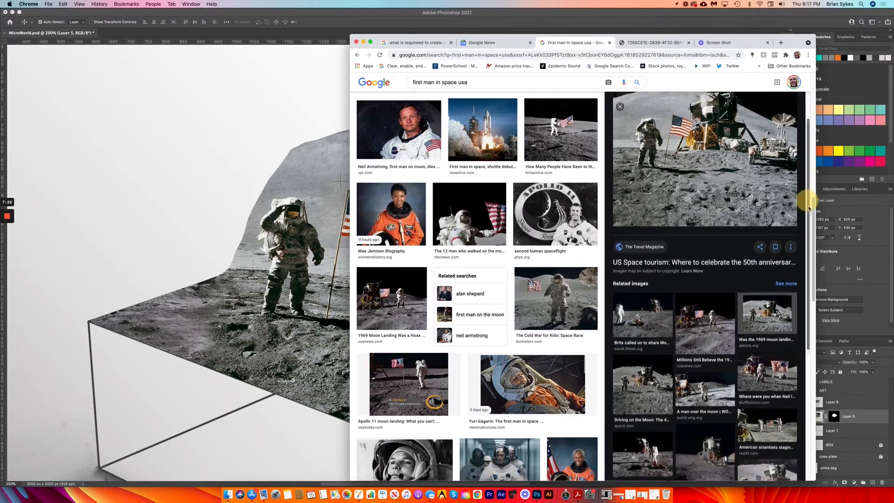
Scroll through the Google Images Apollo results looking for a lunar module and rover photo
scroll("down", 3)
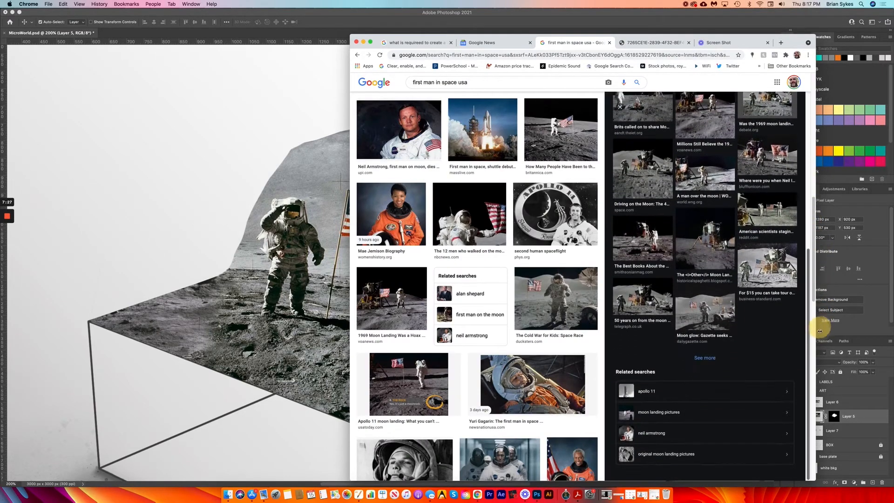
left_click(449, 106)
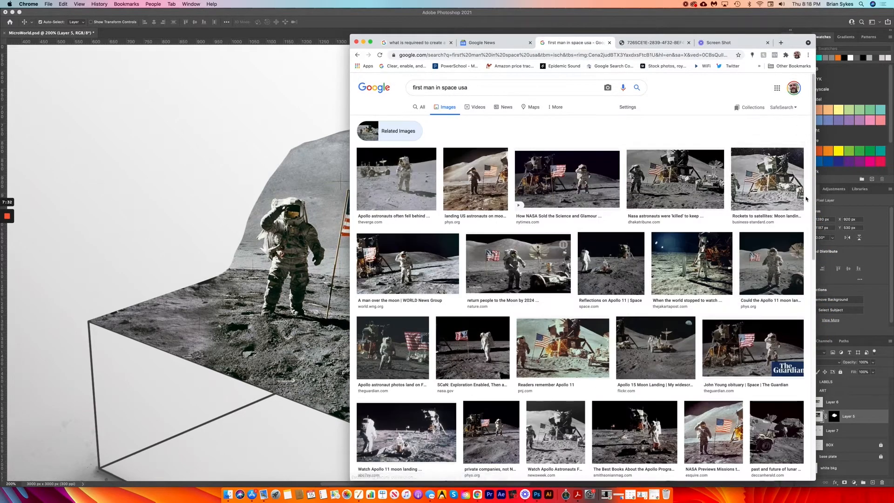
scroll("down", 3)
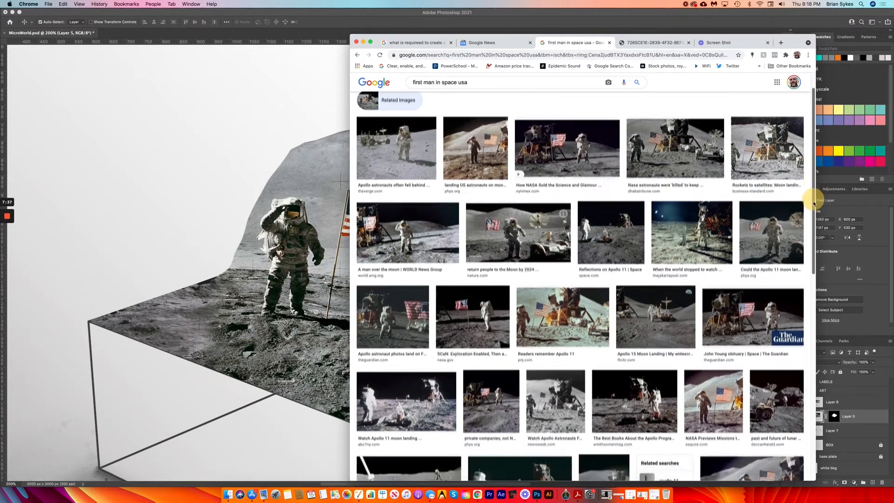
scroll("down", 3)
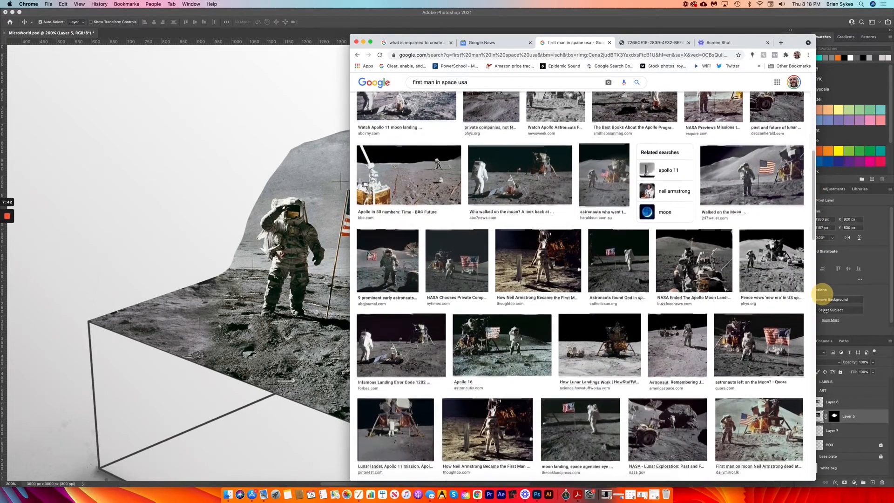
scroll("down", 3)
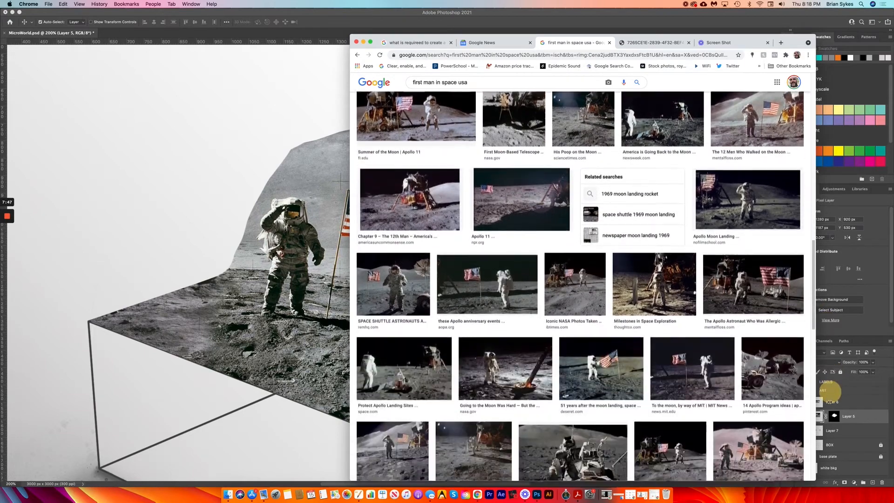
scroll("down", 3)
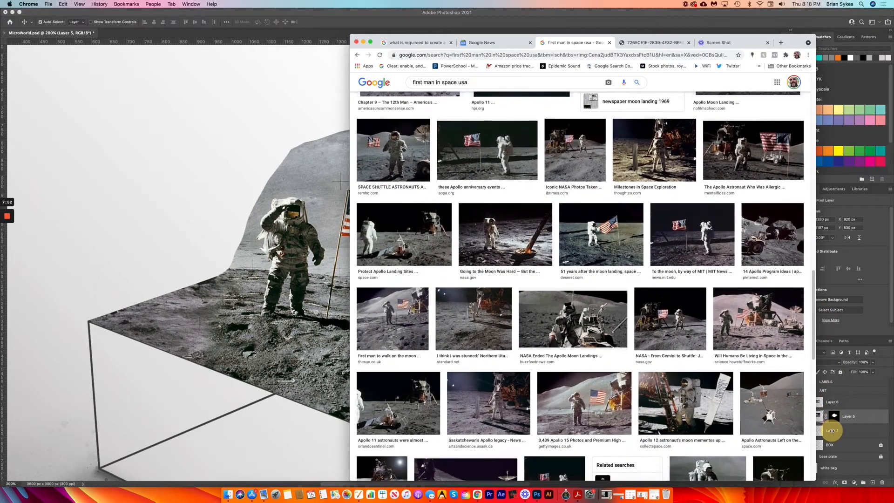
scroll("down", 3)
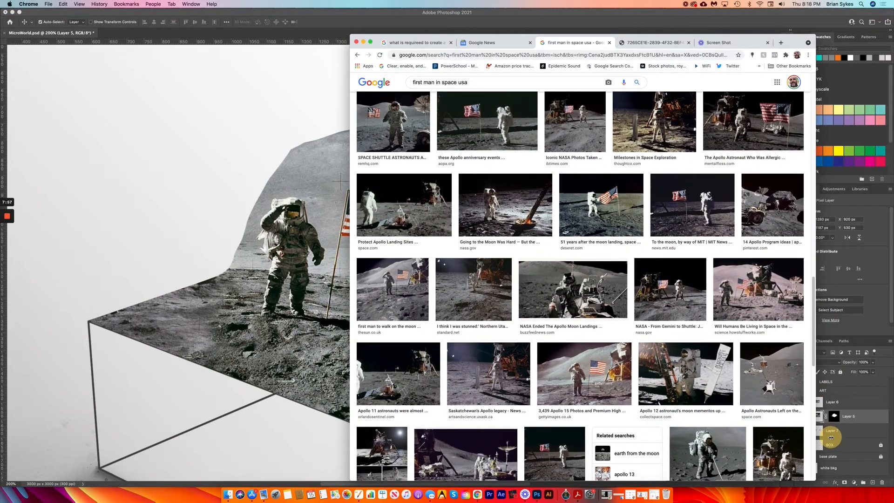
scroll("down", 3)
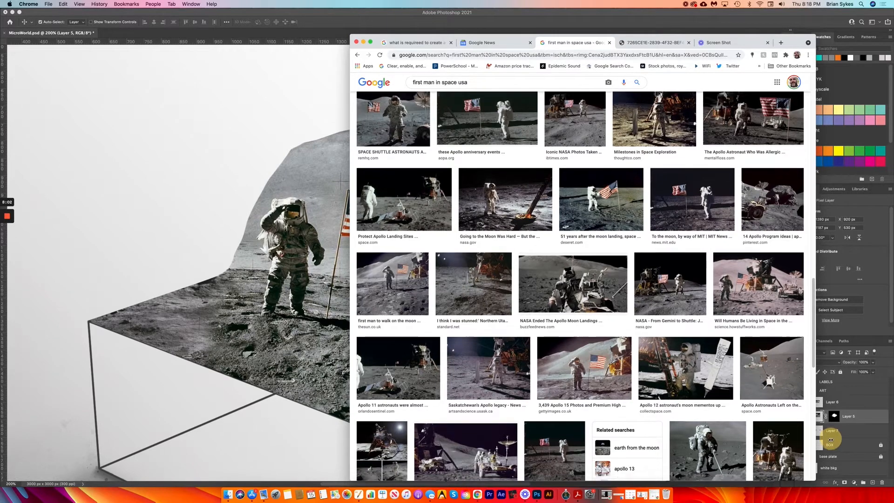
scroll("down", 3)
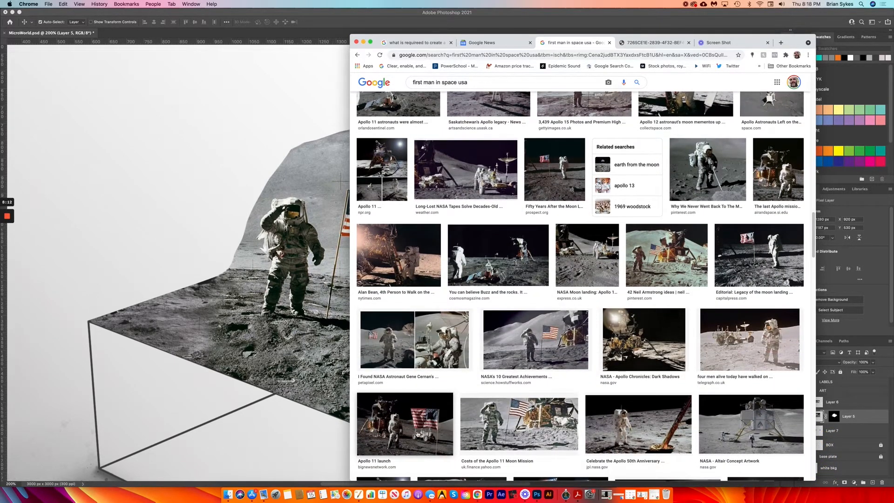
Preview the lunar rover photo and open its full-size image in a new tab
left_click(405, 424)
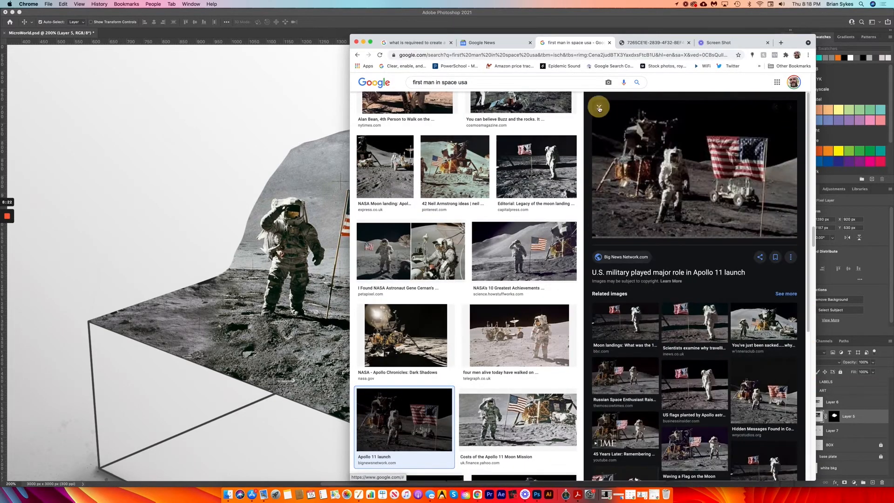
left_click(781, 42)
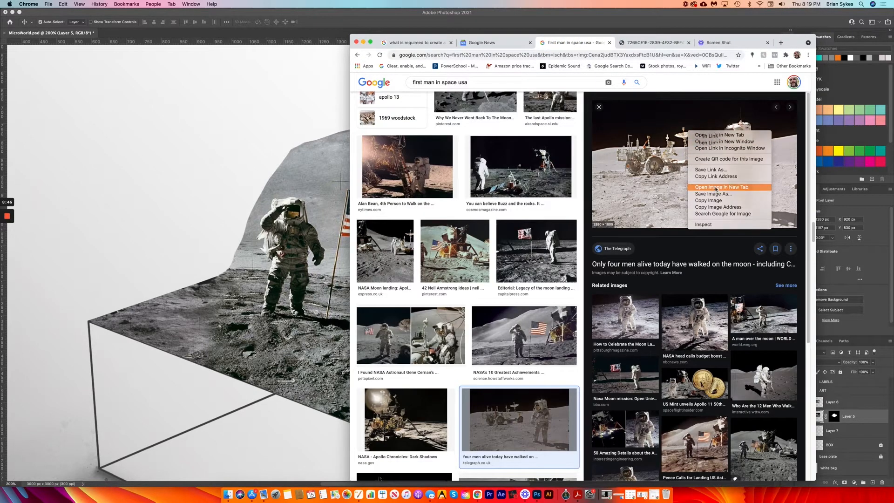
left_click(721, 187)
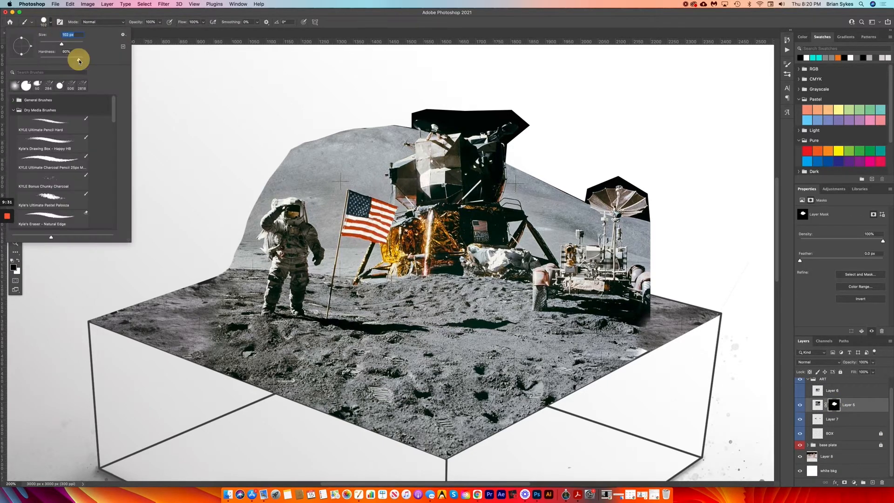
Paint black on Layer 5's mask to hide the rover, antenna and backdrop beside the lunar module
left_click(650, 314)
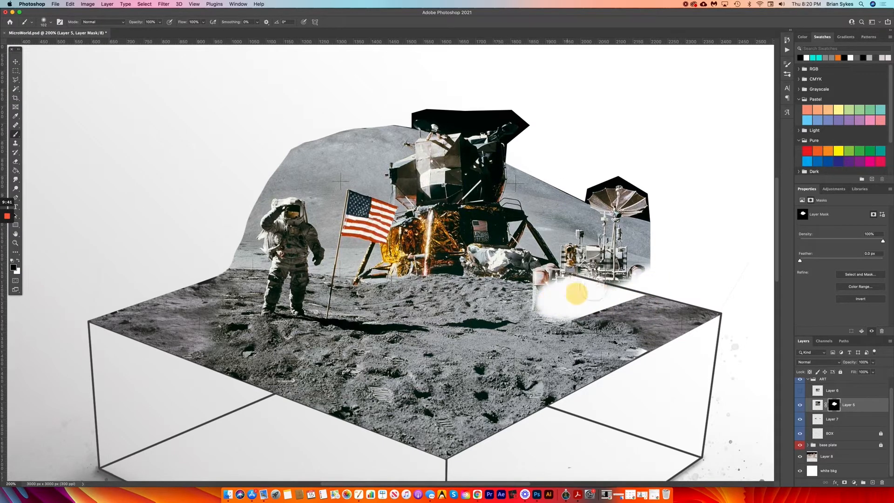
left_click_drag(576, 290, 608, 237)
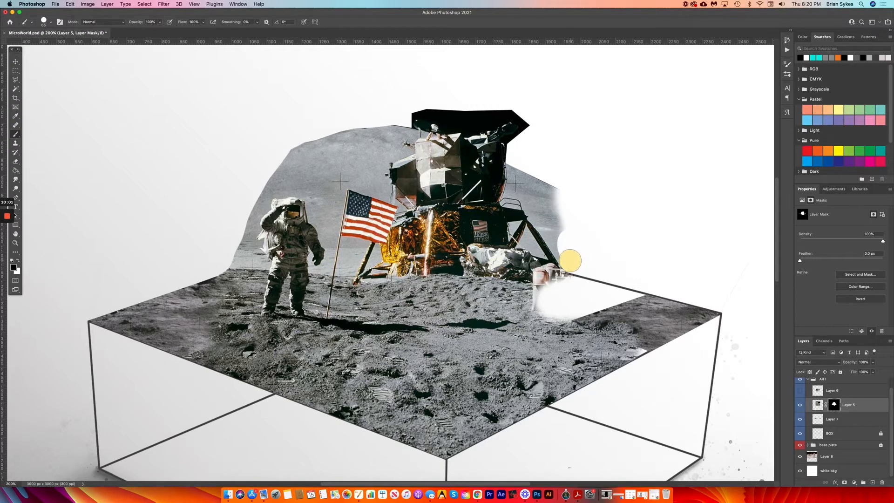
left_click_drag(570, 261, 537, 215)
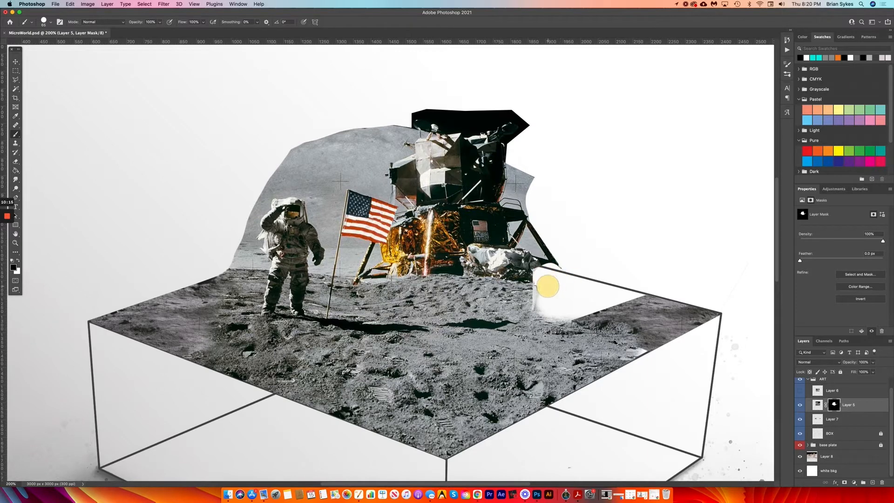
left_click_drag(548, 287, 545, 189)
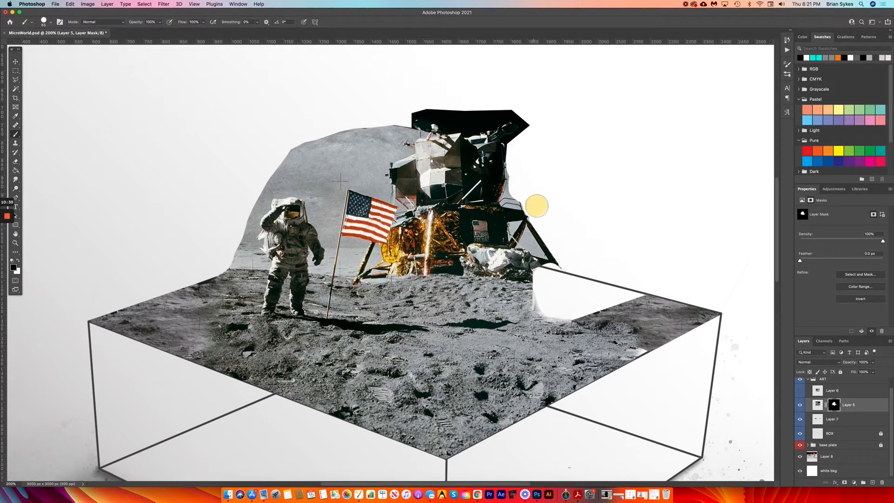
left_click_drag(537, 205, 468, 111)
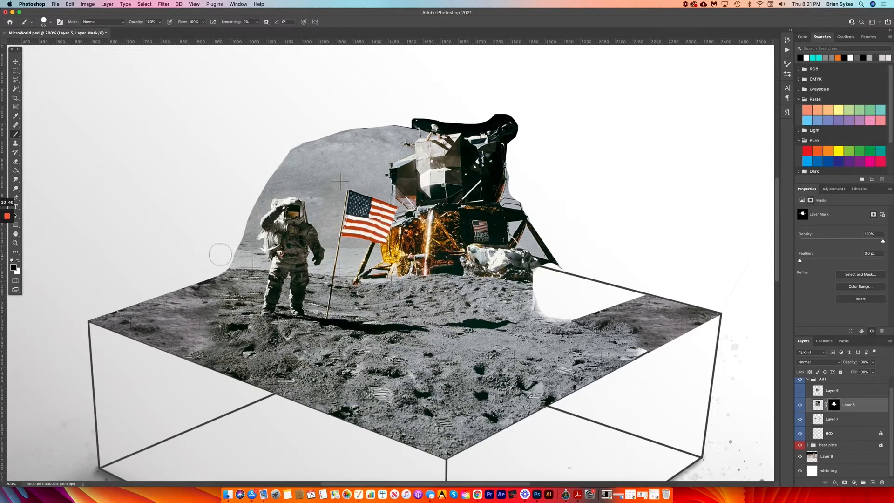
mouse_move(297, 257)
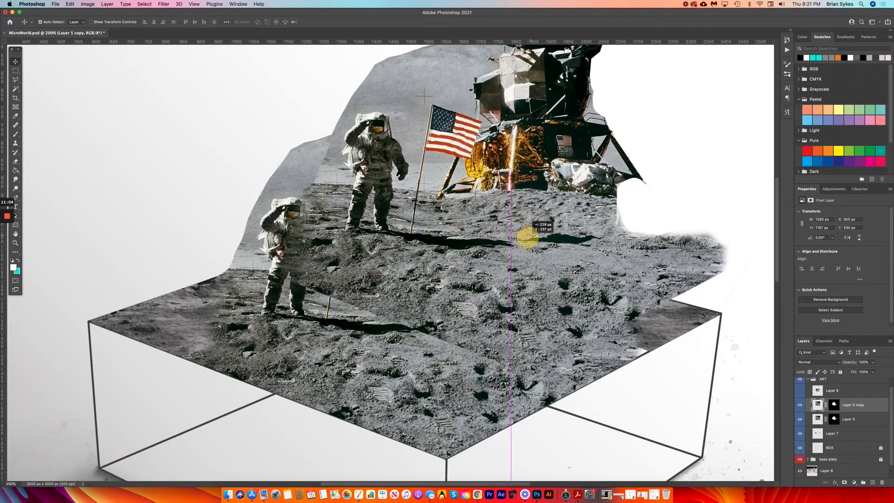
Position the Layer 5 copy on the box and restore its faded ground on the right
left_click_drag(530, 236, 602, 239)
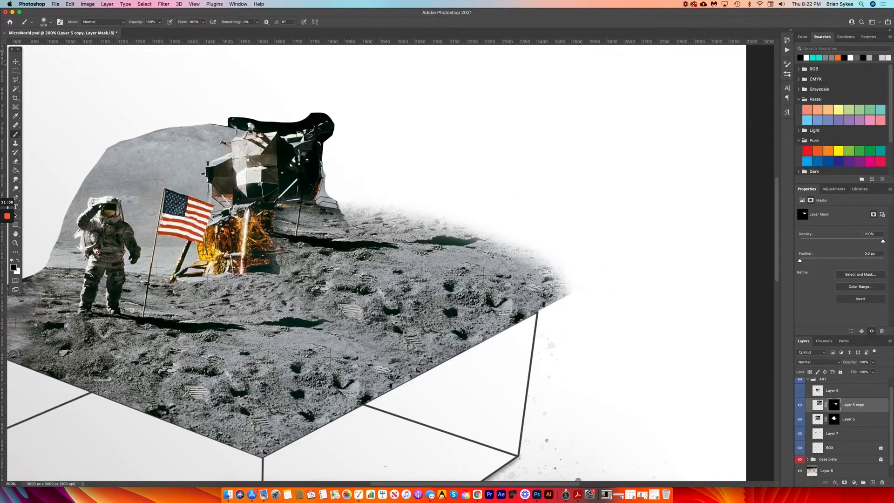
left_click(51, 23)
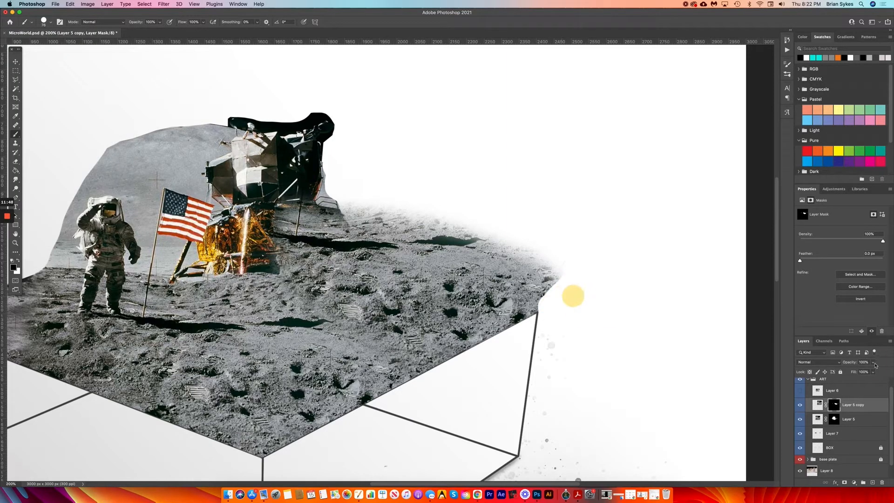
left_click(867, 362)
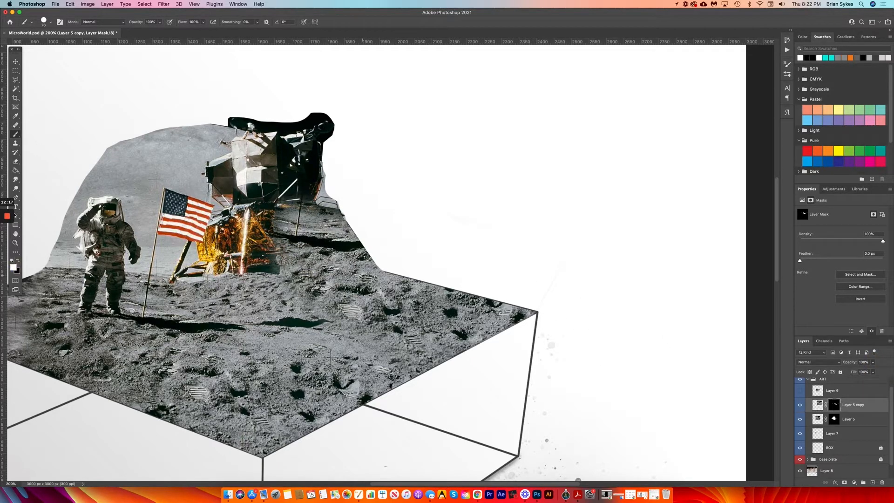
left_click(52, 21)
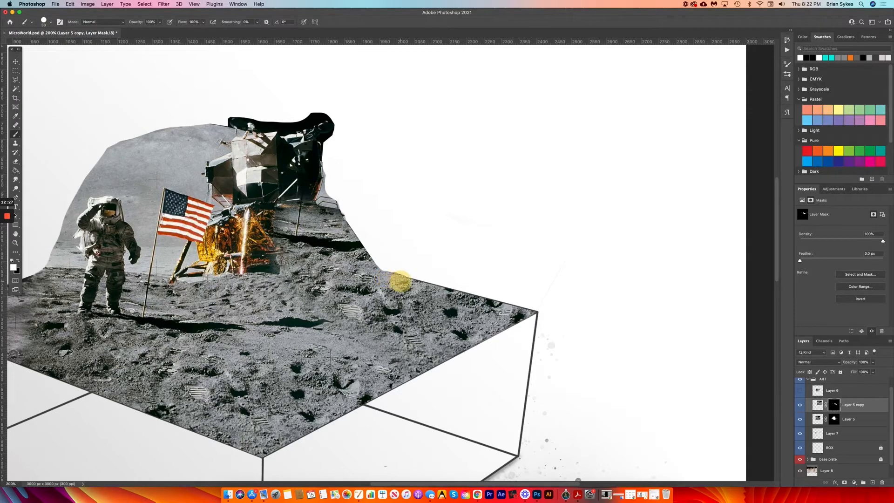
Blend the copy's ground into the box top so it ends cleanly at the right corner
left_click_drag(403, 282, 448, 293)
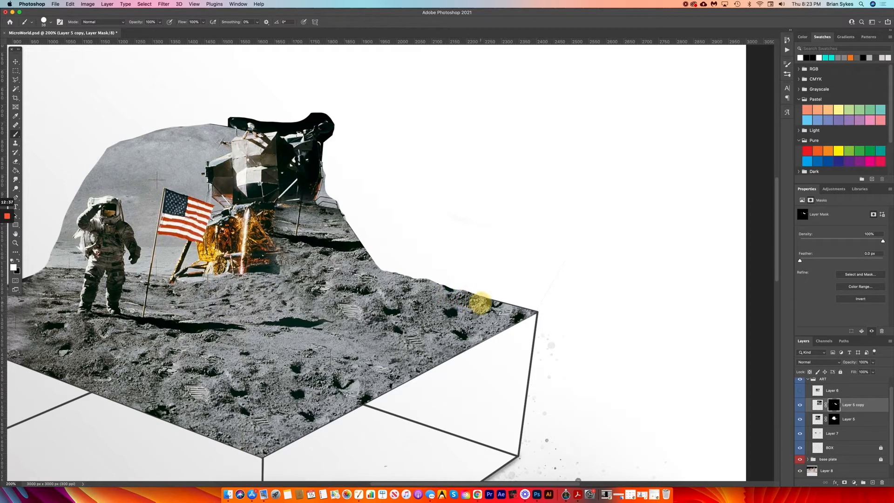
left_click_drag(479, 306, 513, 311)
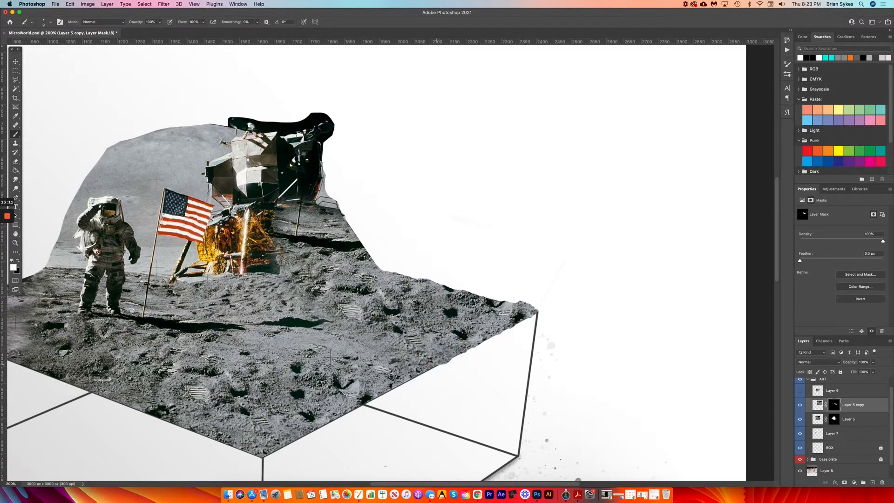
left_click(384, 392)
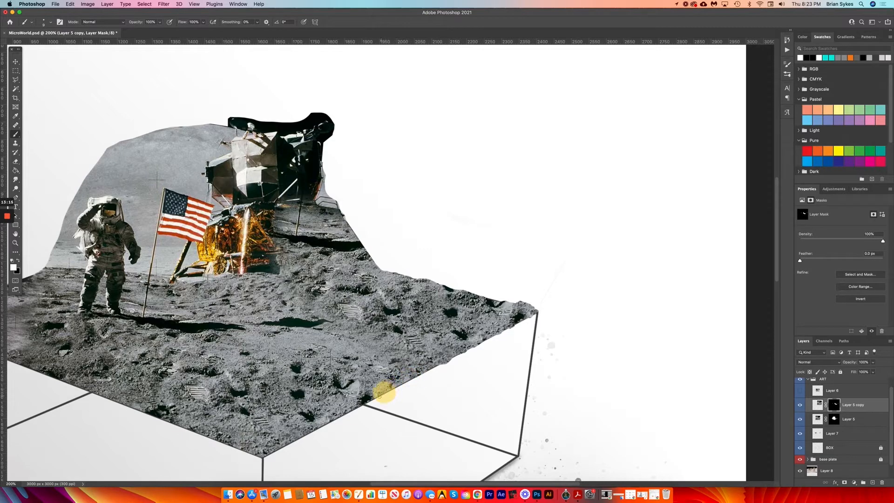
On Layer 5's mask, tidy the ground along the box's front edge and left corner
left_click(850, 419)
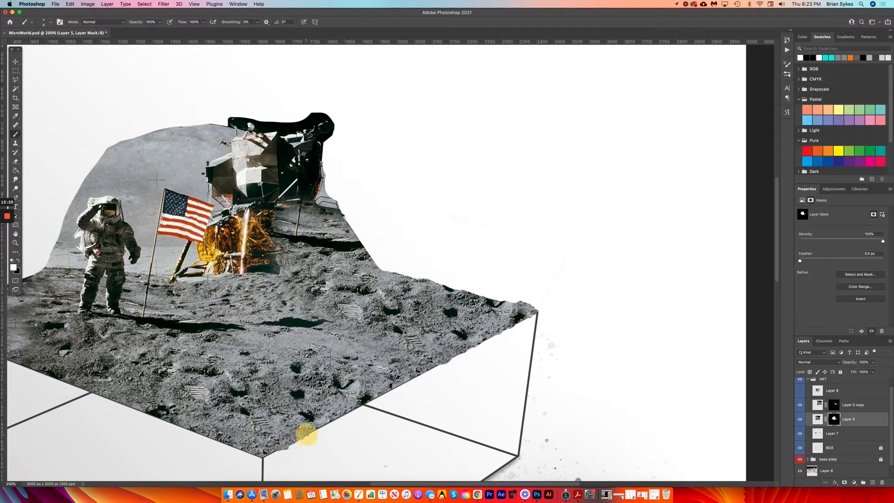
left_click_drag(308, 436, 352, 411)
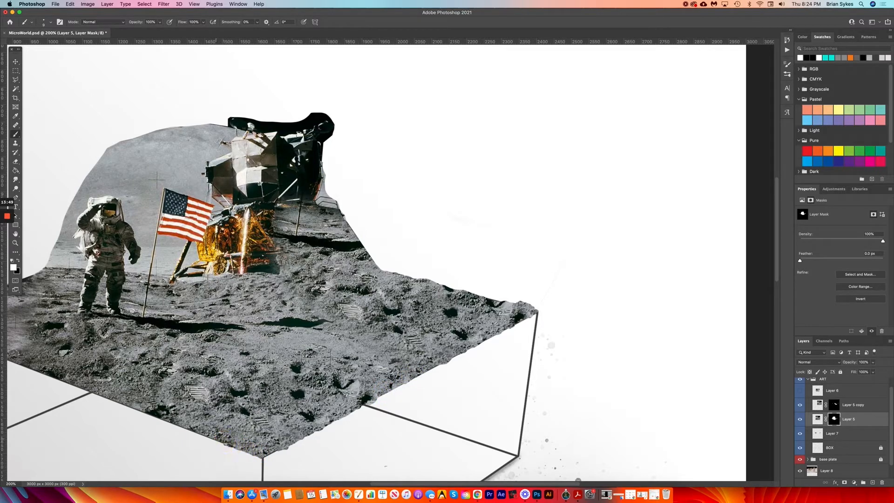
left_click(174, 425)
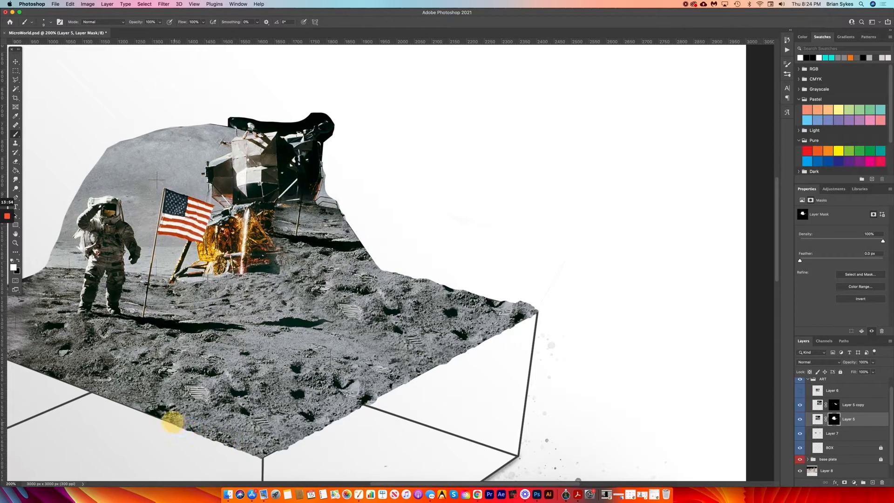
left_click_drag(174, 423, 143, 411)
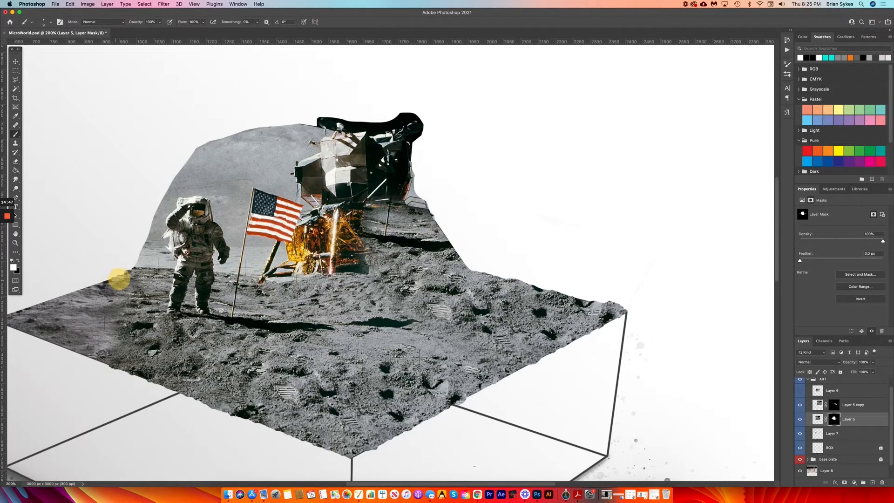
mouse_move(20, 263)
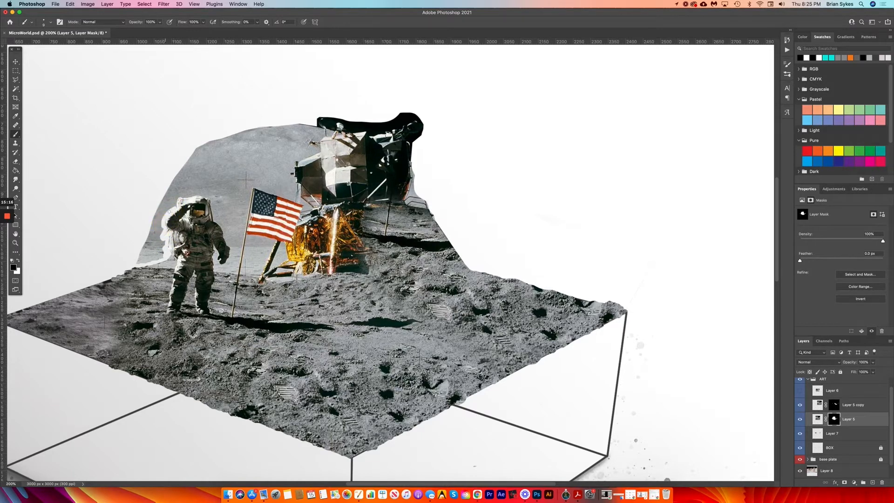
Duplicate the module layer to start removing the grey horizon around it
left_click(174, 197)
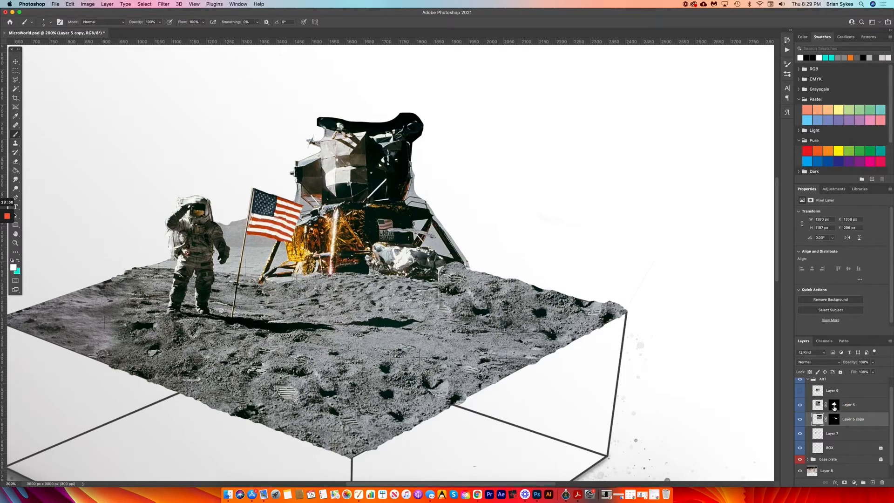
Select Layer 5's mask and begin brushing the mask around the module's base
left_click(835, 405)
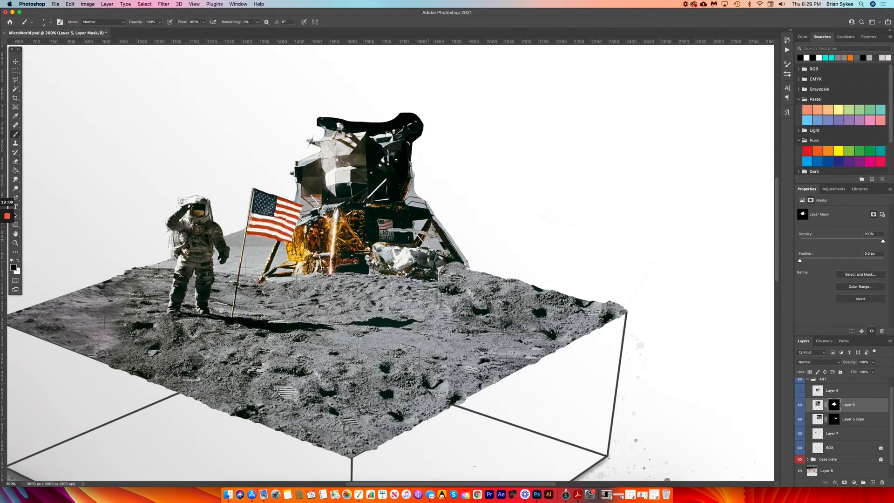
left_click(424, 239)
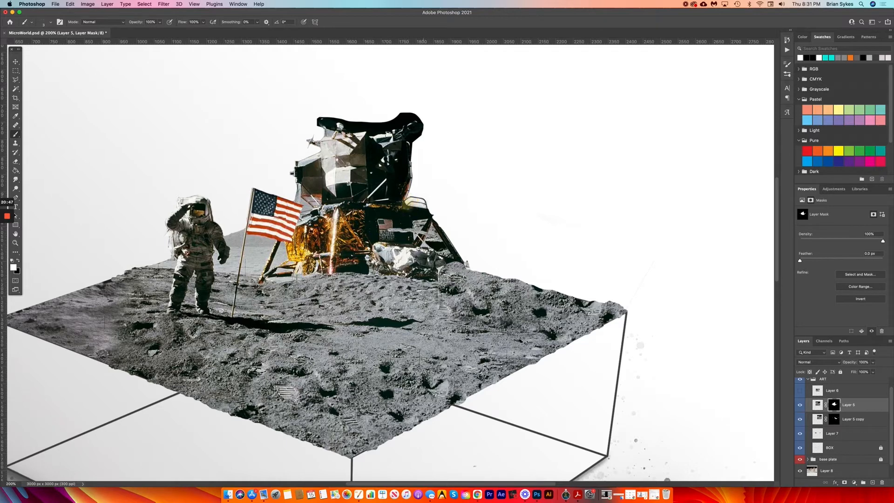
left_click(416, 231)
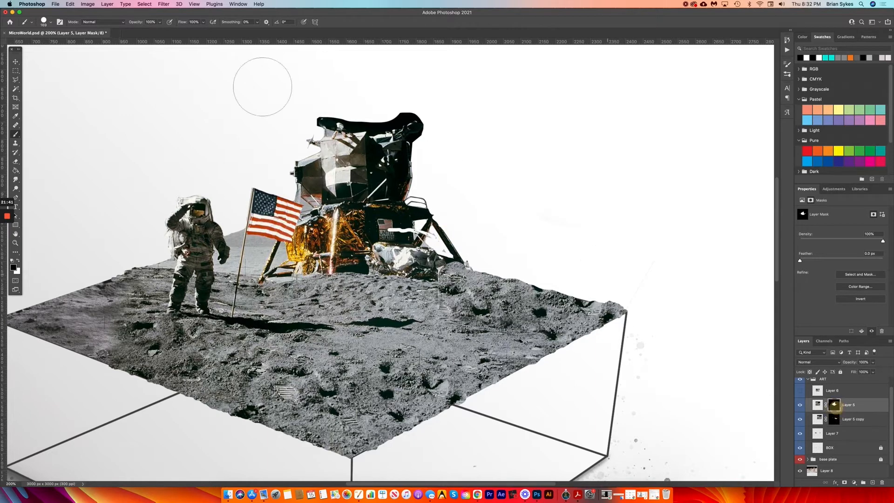
left_click(52, 21)
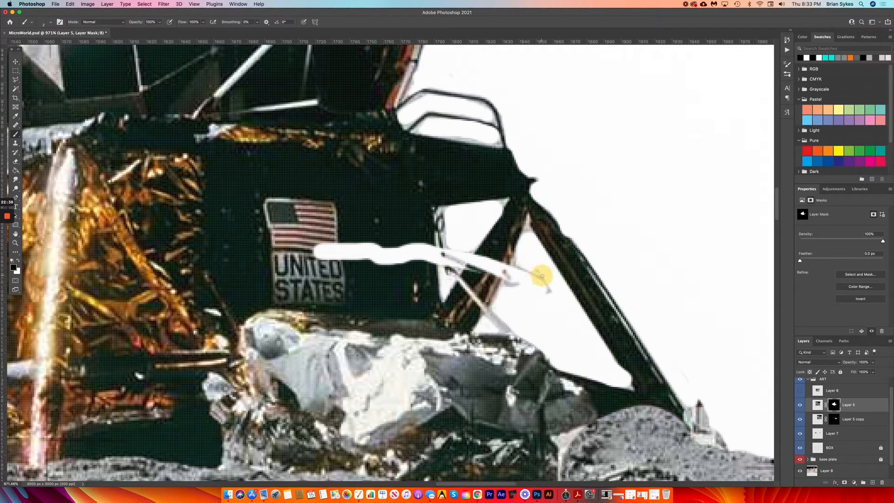
Paint white on the mask along the strut to bring it back into view
left_click_drag(541, 276, 517, 285)
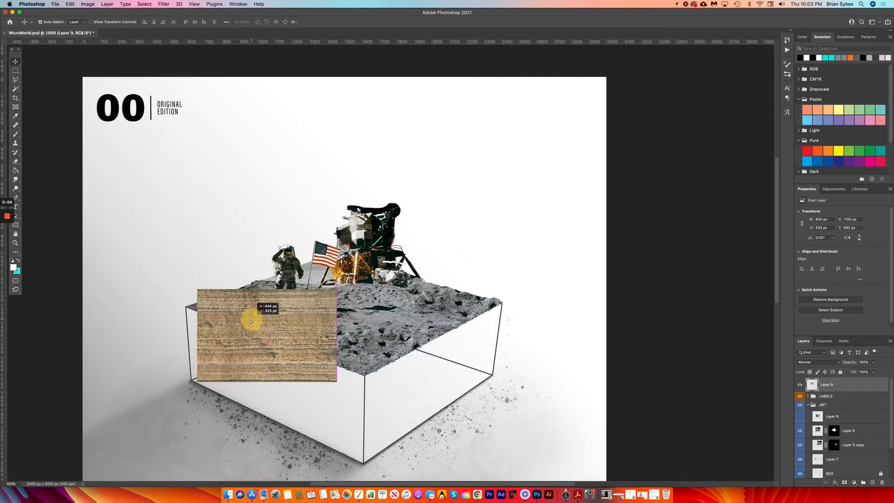
Distort the wood texture to fit the box's left face corners
left_click(70, 3)
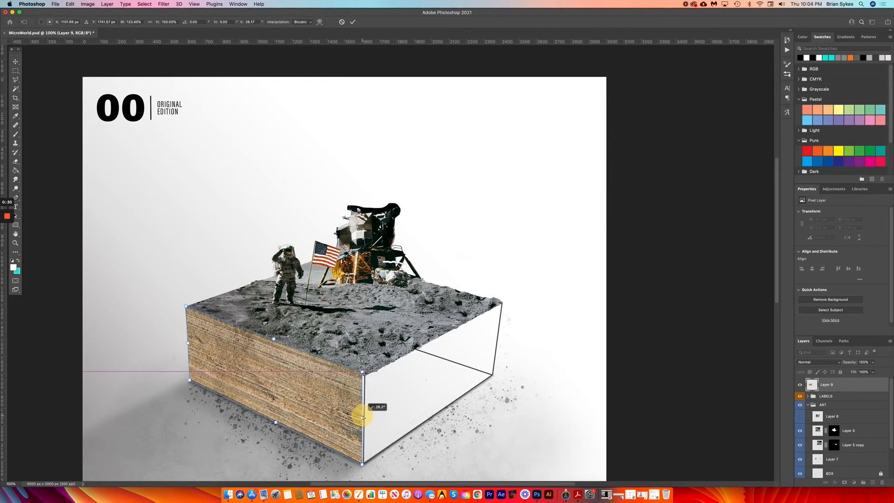
left_click_drag(364, 417, 364, 379)
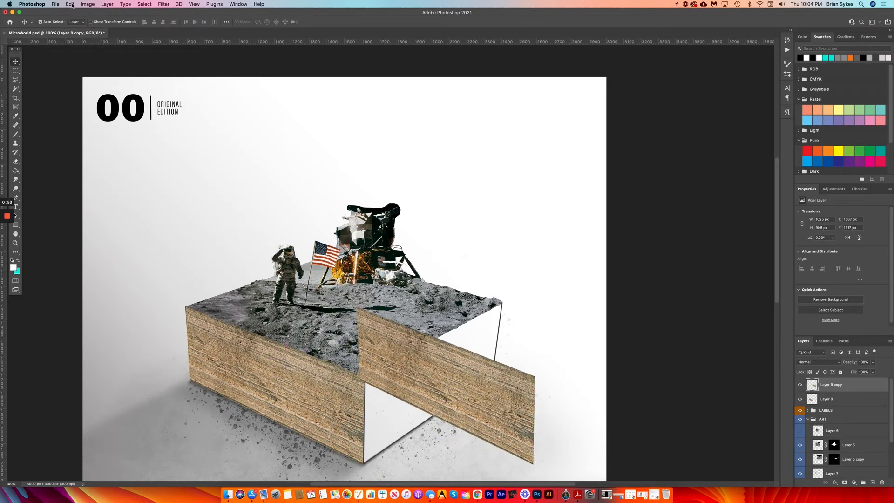
Distort the copy onto the right face and rename the merged wood layer 'Sub'
left_click(70, 4)
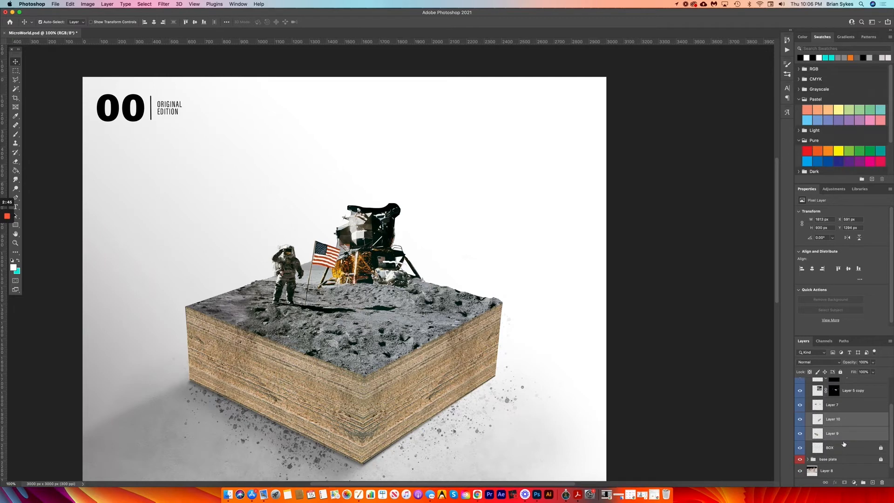
mouse_move(98, 6)
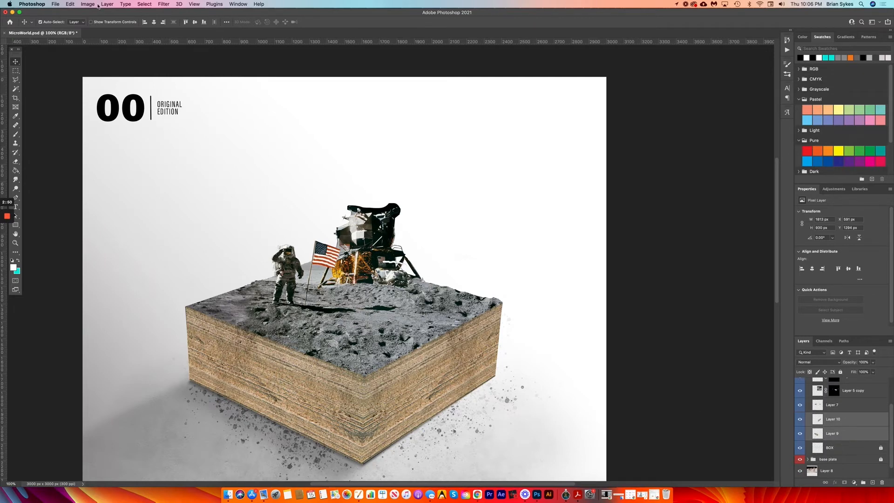
double_click(833, 420)
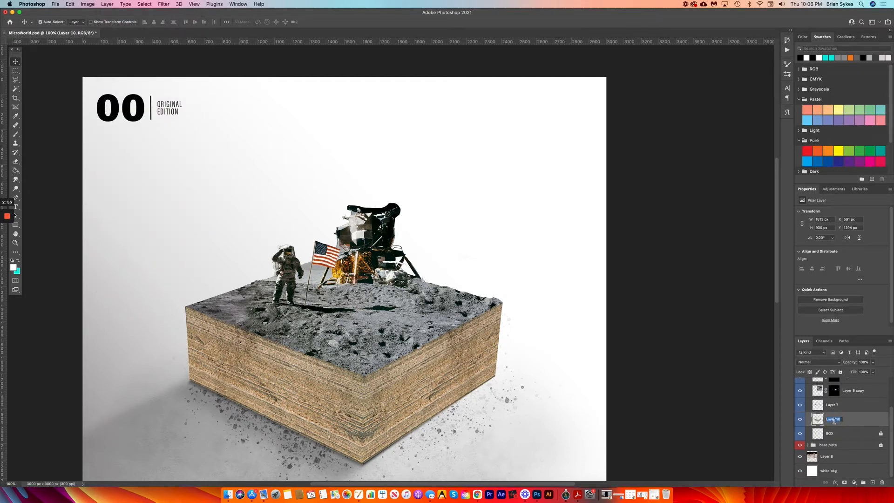
type("Sub")
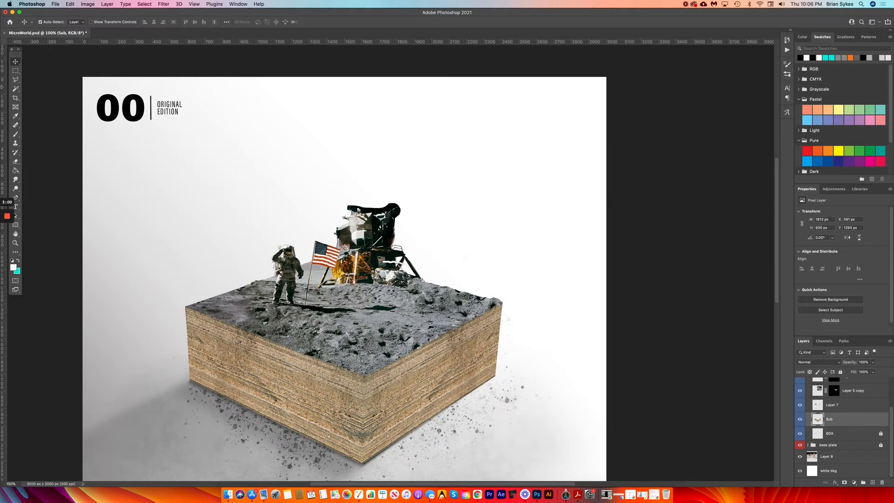
Desaturate the wood texture fully with Hue/Saturation at -100 saturation
left_click(88, 4)
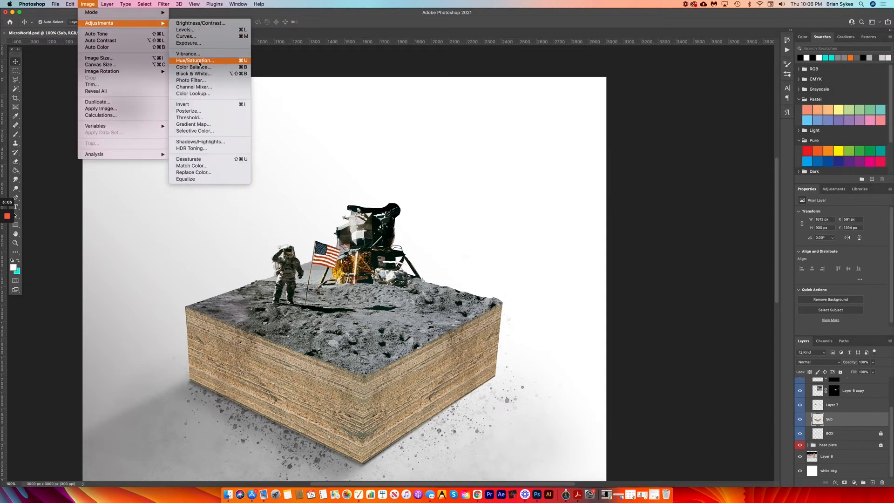
left_click(194, 60)
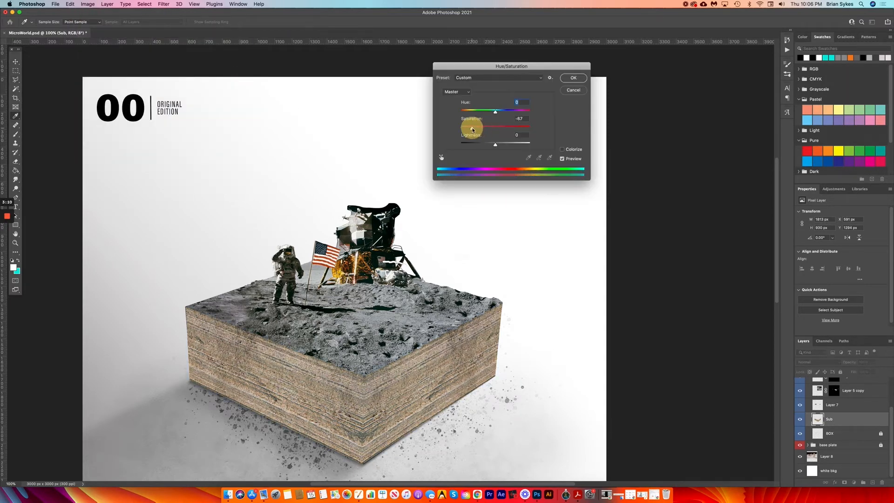
left_click_drag(473, 128, 463, 128)
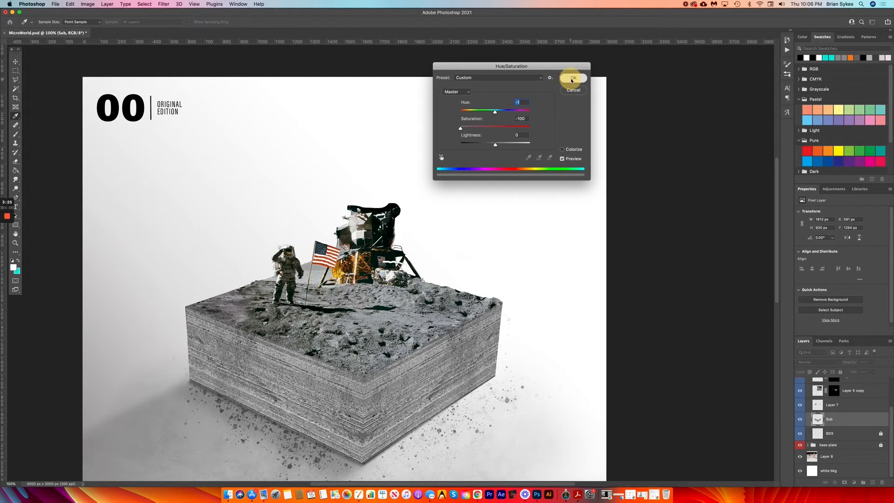
left_click(573, 79)
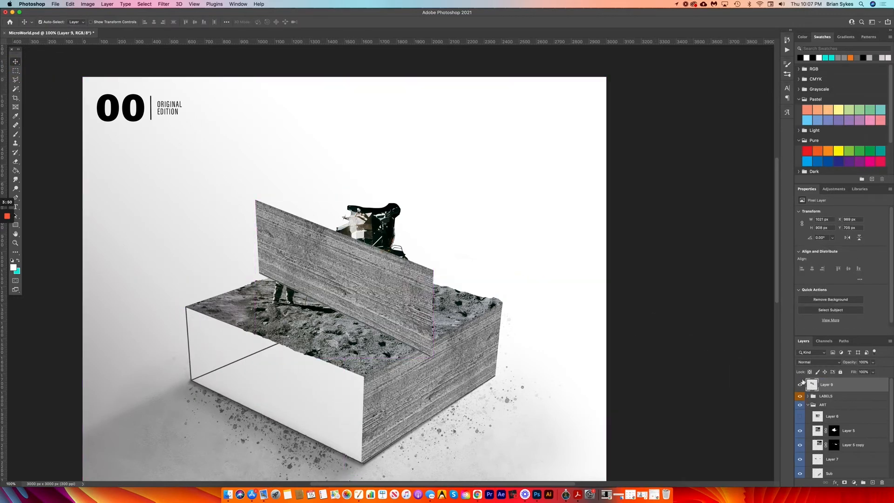
Cut the stray grey texture layer from the scene via the Edit menu
left_click(70, 3)
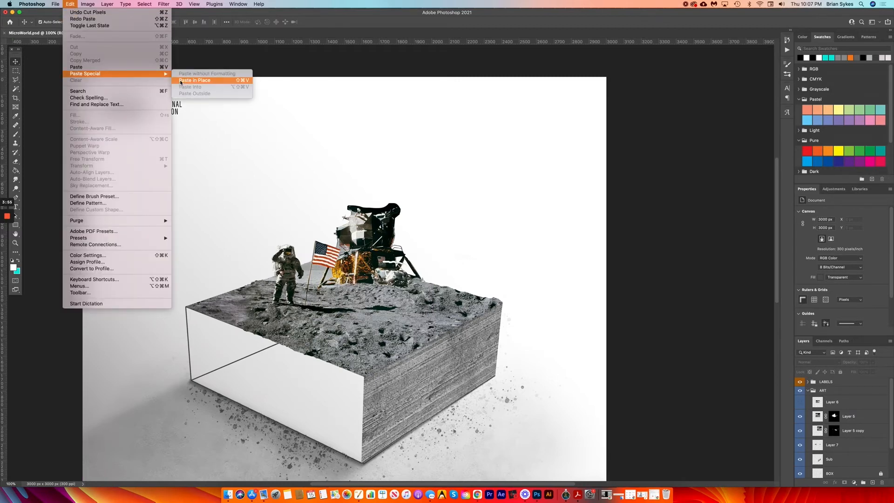
Paste the texture in place and darken it with a Brightness/Contrast adjustment
left_click(194, 81)
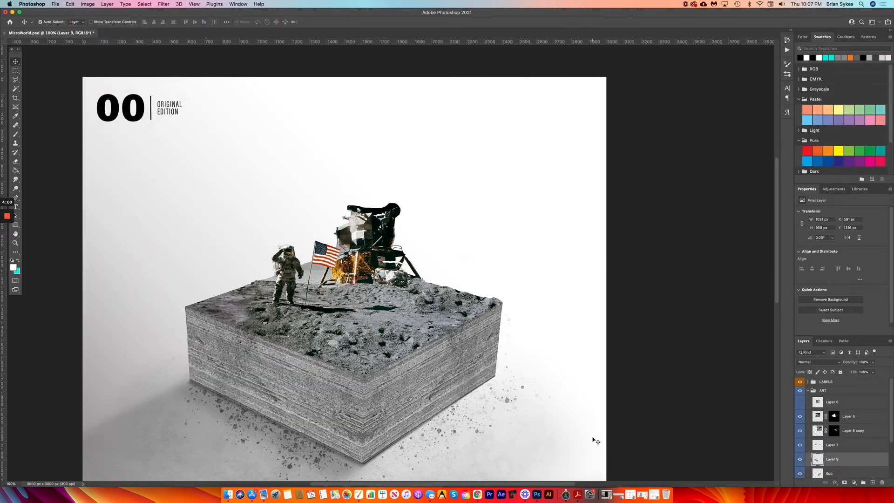
left_click(88, 4)
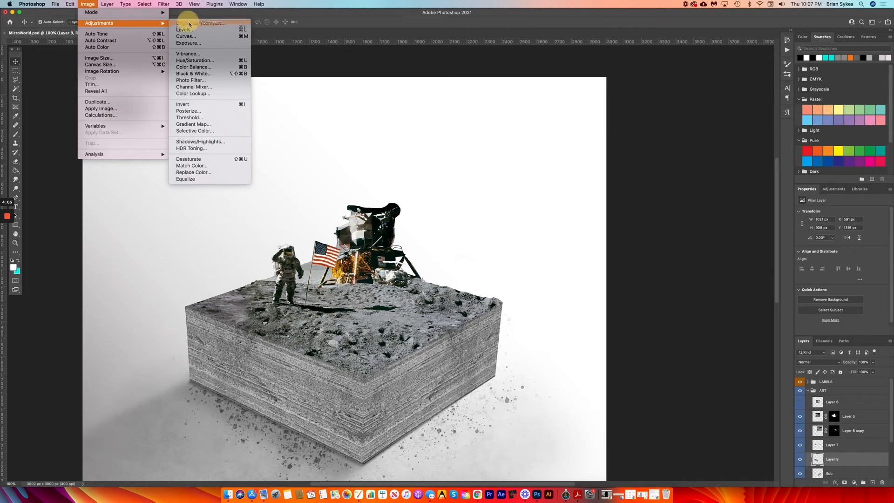
left_click(201, 23)
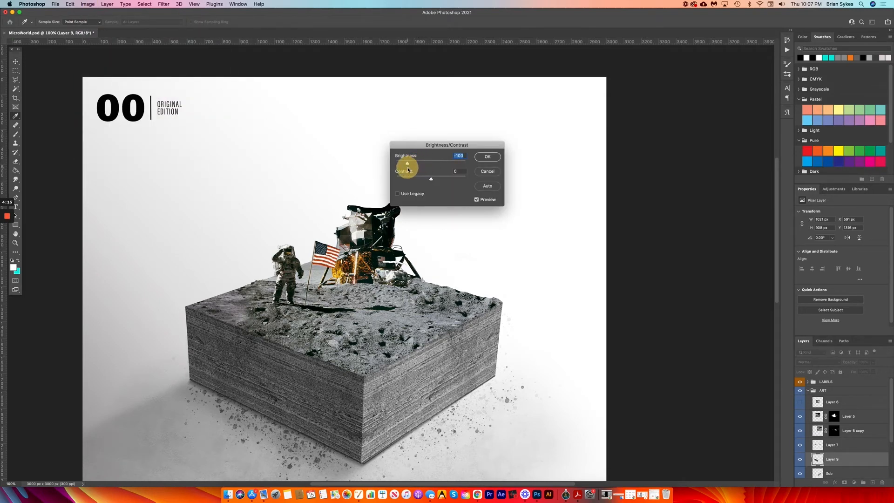
left_click_drag(407, 163, 400, 163)
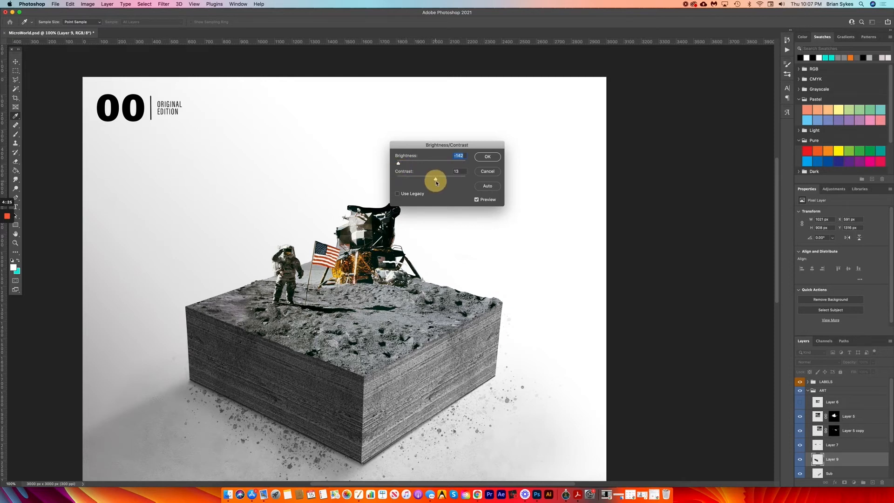
left_click(487, 156)
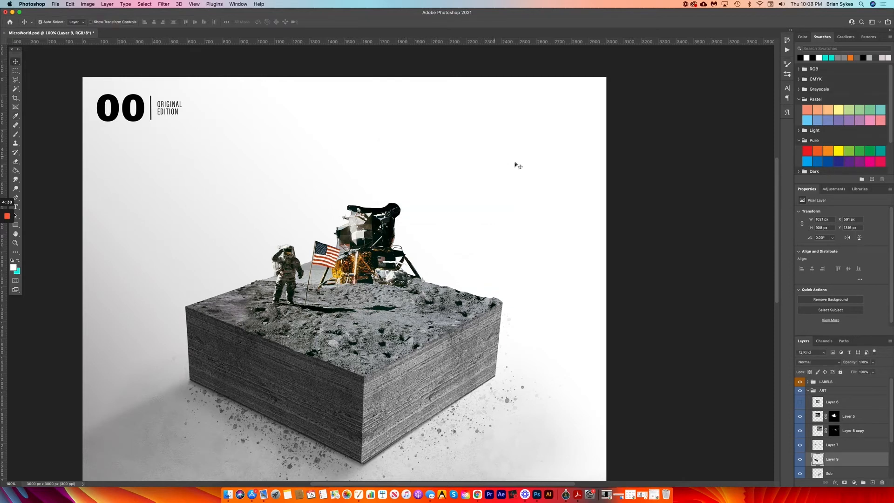
Soften the grey box texture with a Gaussian Blur of radius 1
left_click(164, 4)
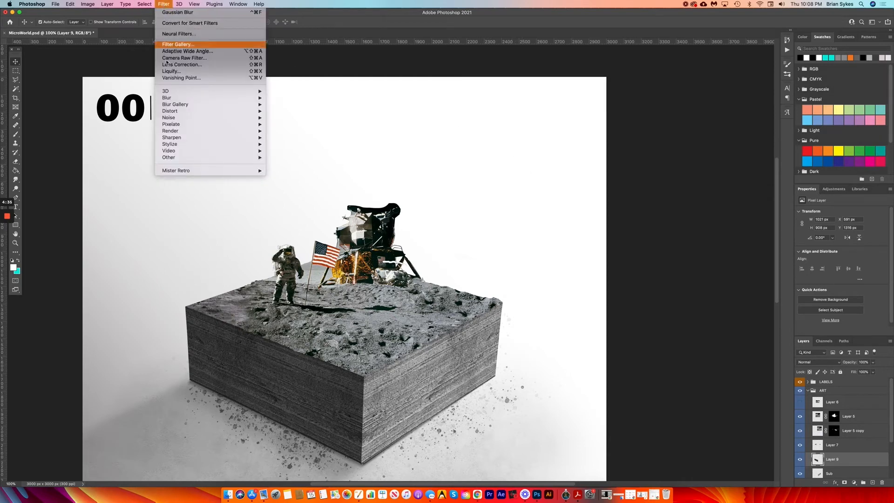
left_click(177, 12)
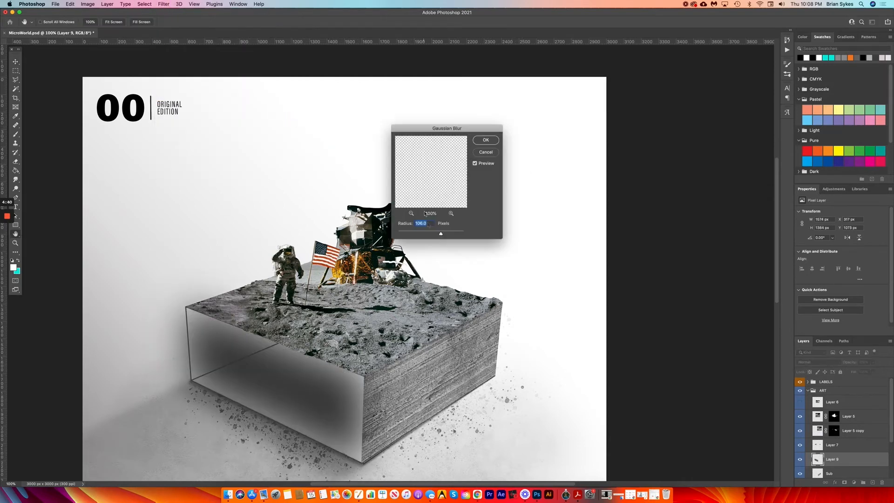
left_click_drag(441, 233, 400, 233)
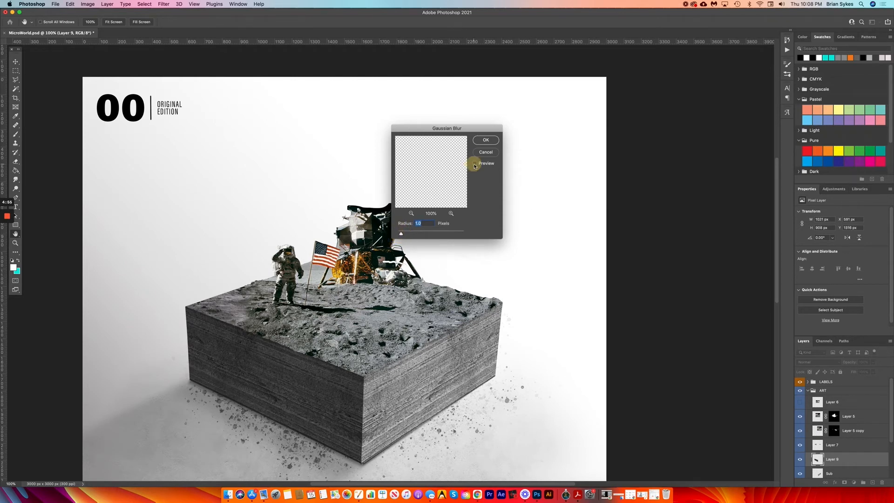
left_click(485, 141)
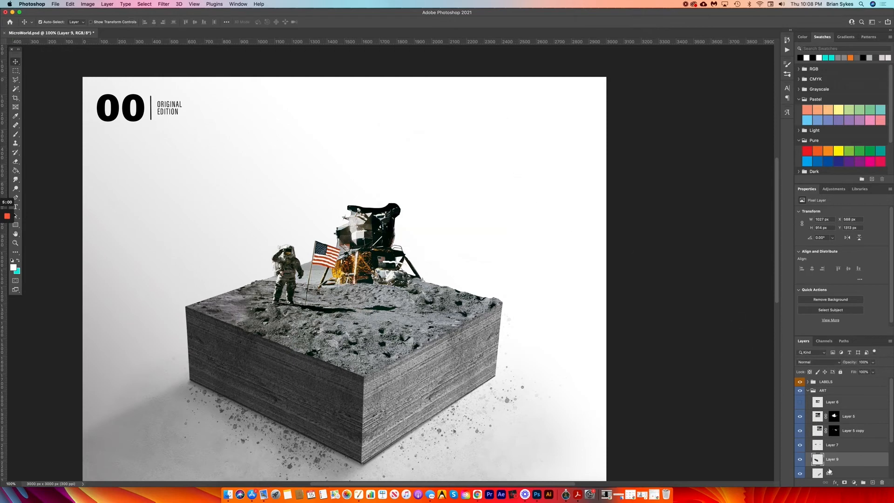
Apply Brightness/Contrast to the Sub texture and hide the left-face texture layer
left_click(88, 4)
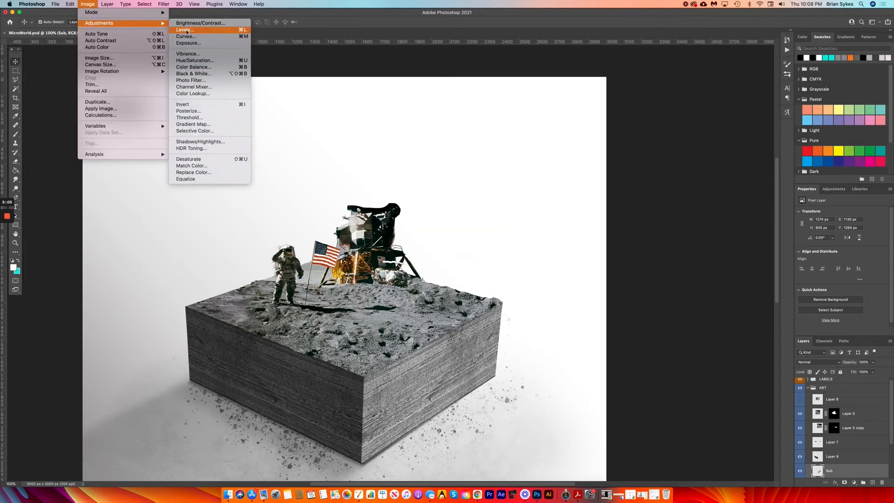
left_click(200, 22)
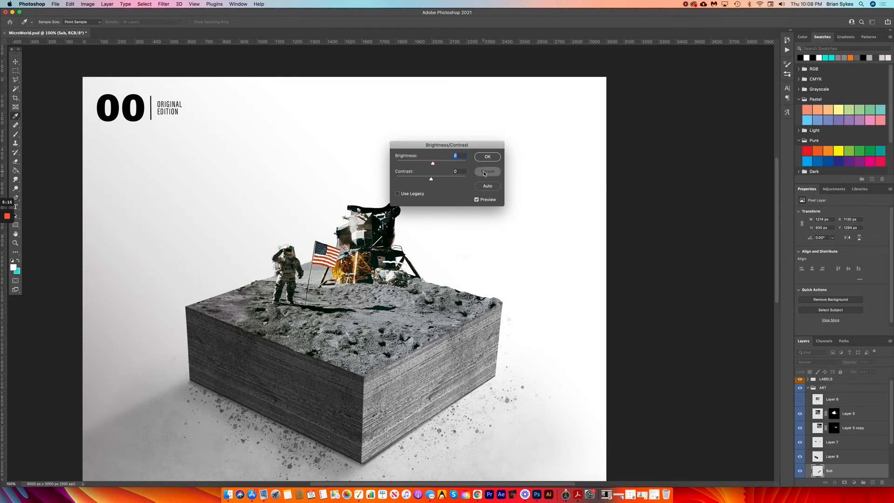
left_click(487, 171)
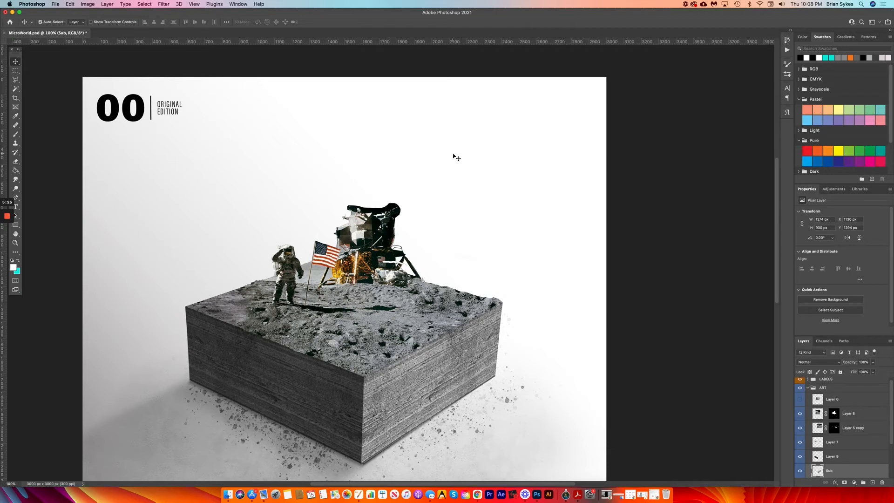
mouse_move(506, 226)
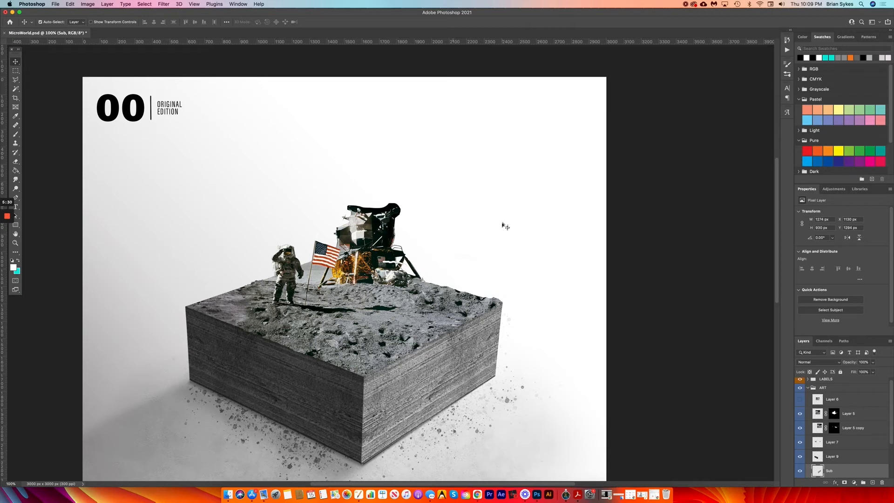
left_click(832, 457)
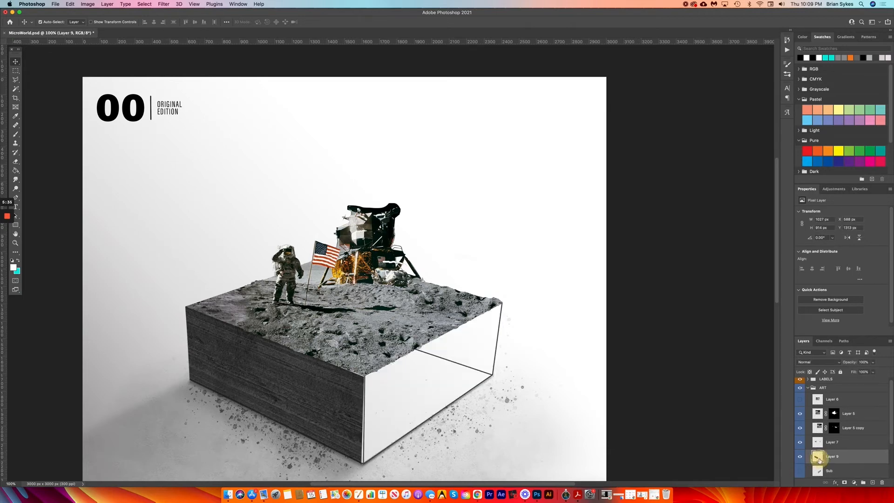
left_click(70, 3)
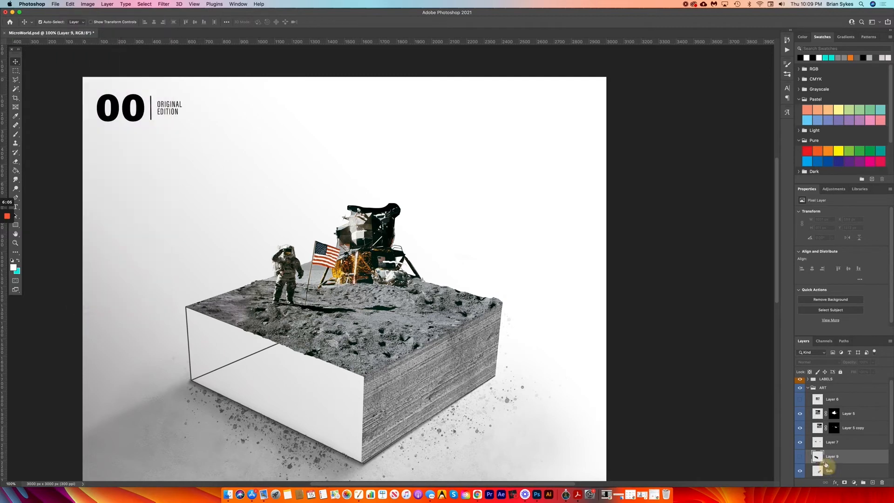
Skew the Sub strata texture so its bottom edge matches the box's right face
left_click(70, 4)
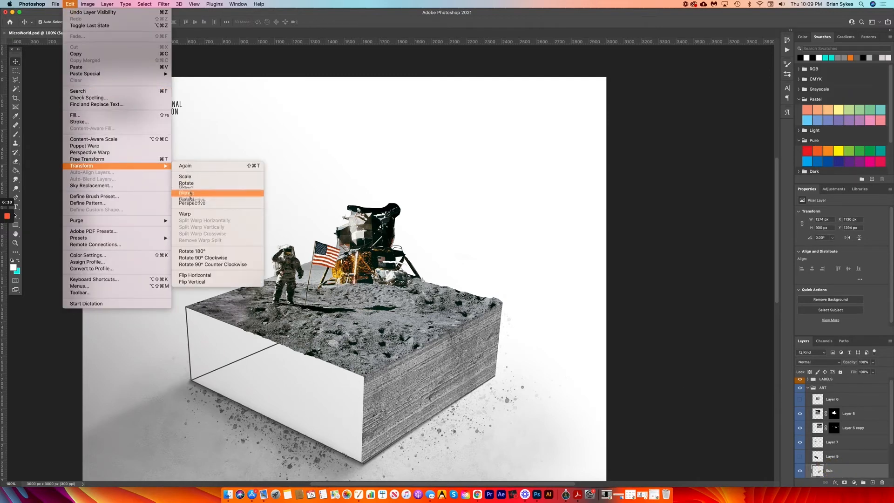
left_click(187, 194)
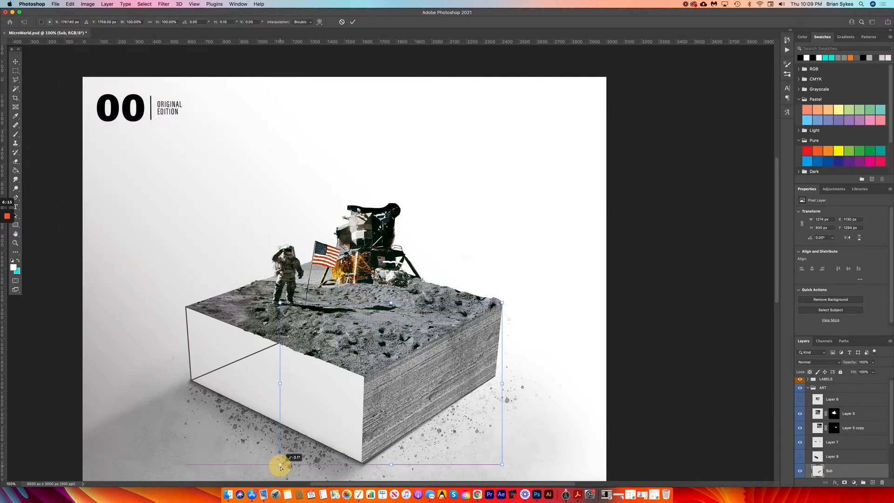
left_click_drag(279, 465, 283, 466)
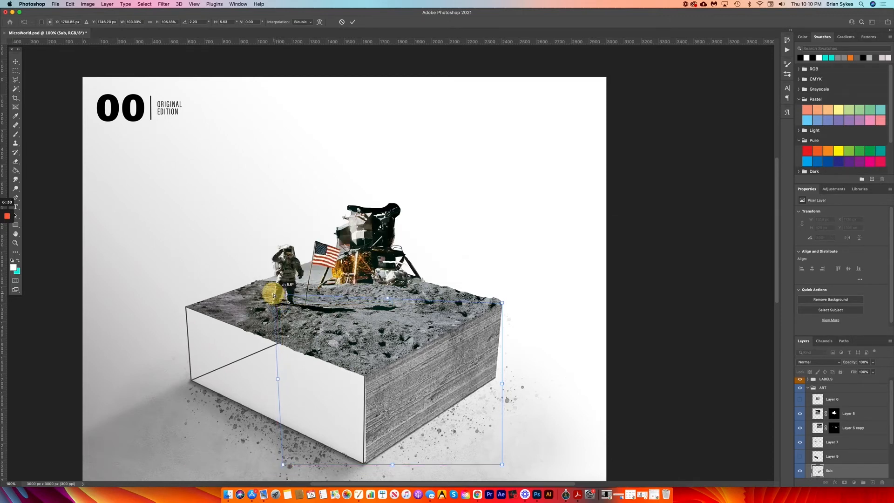
left_click_drag(274, 293, 277, 468)
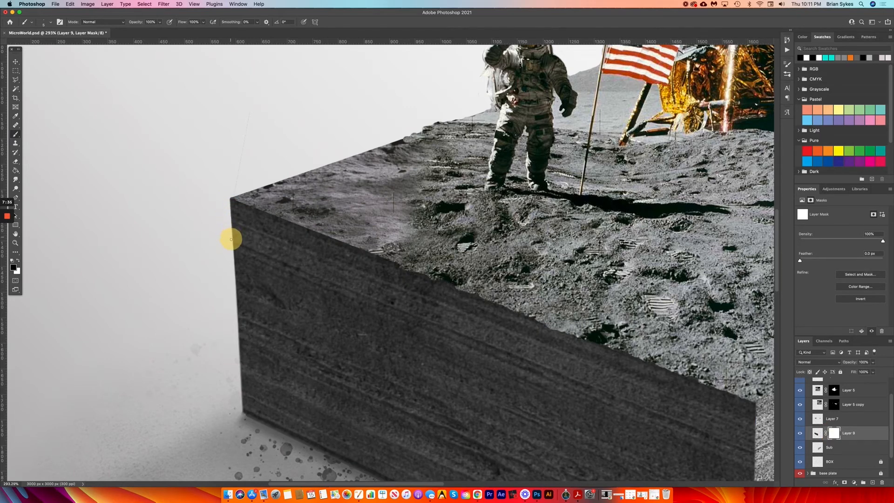
mouse_move(234, 288)
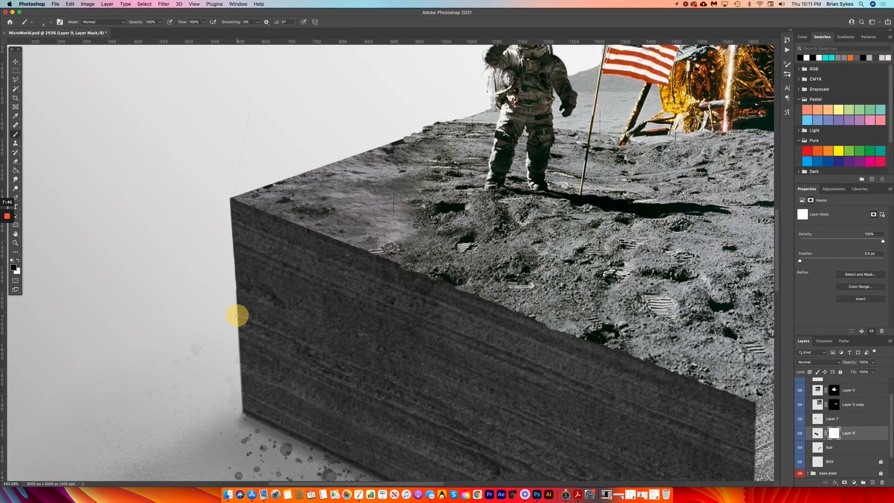
Paint Layer 9's mask along the box's left edge and sharpen the front corner seam
left_click_drag(237, 316, 238, 365)
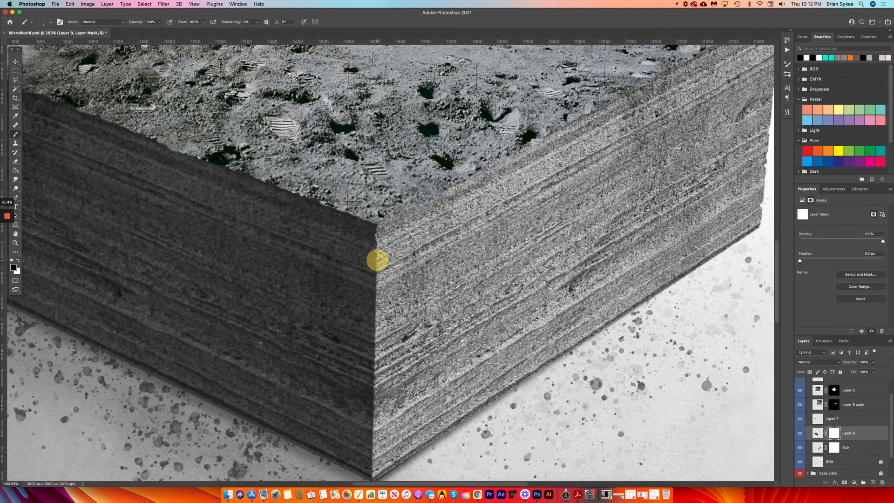
left_click_drag(378, 260, 377, 294)
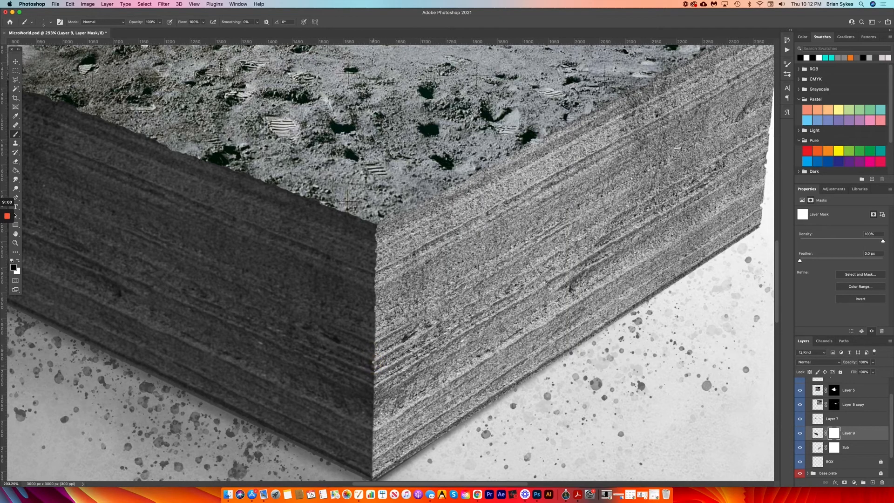
left_click(374, 399)
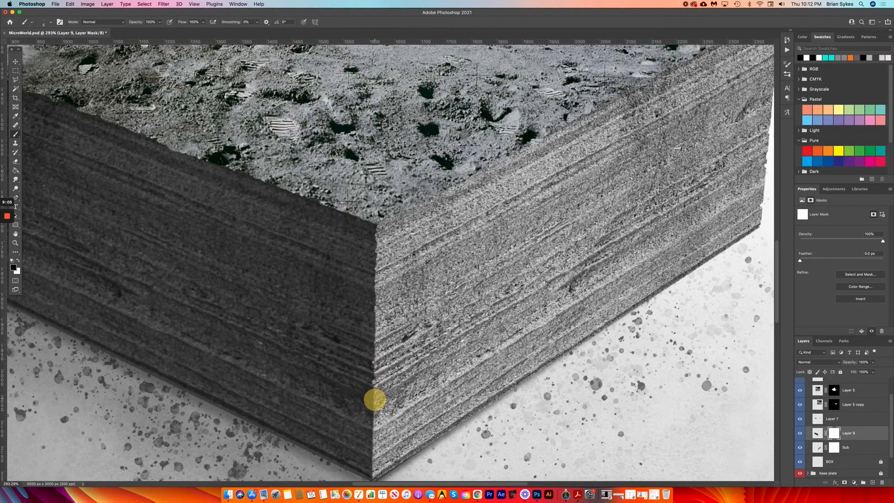
left_click_drag(375, 398, 372, 438)
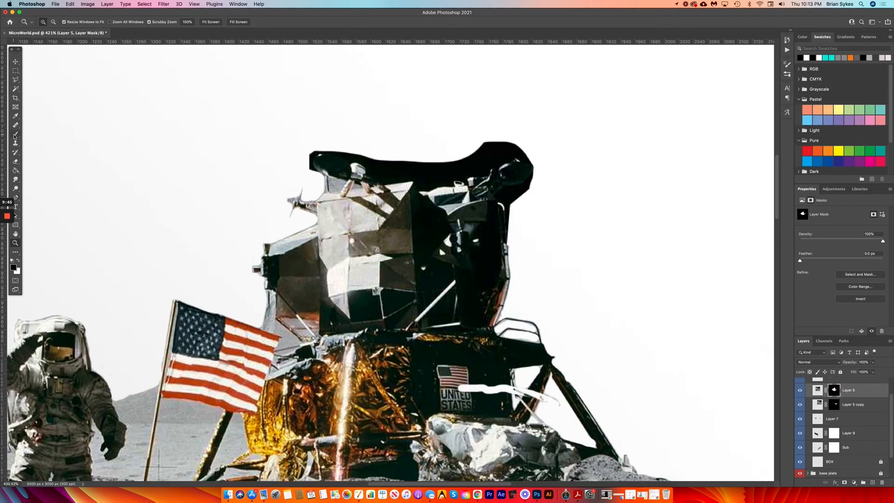
Clear the black patch above the module on Layer 5's mask with Brush and Paint Bucket
left_click(360, 166)
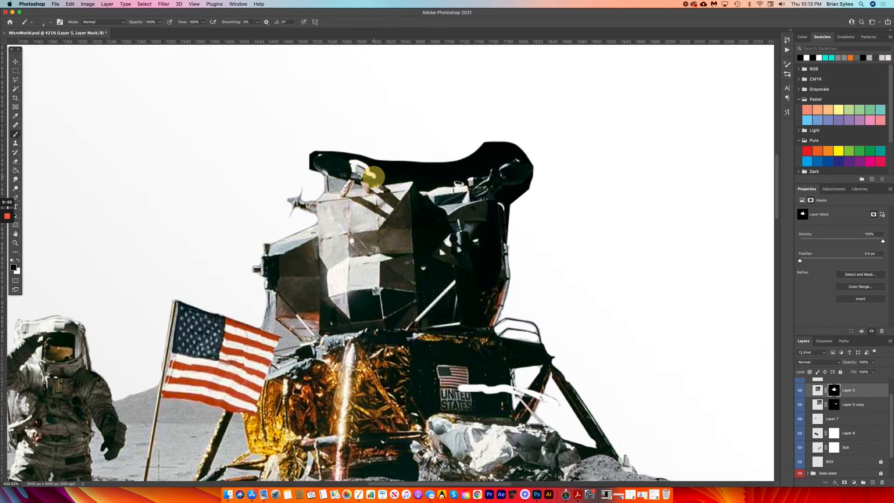
key("cmd+tab")
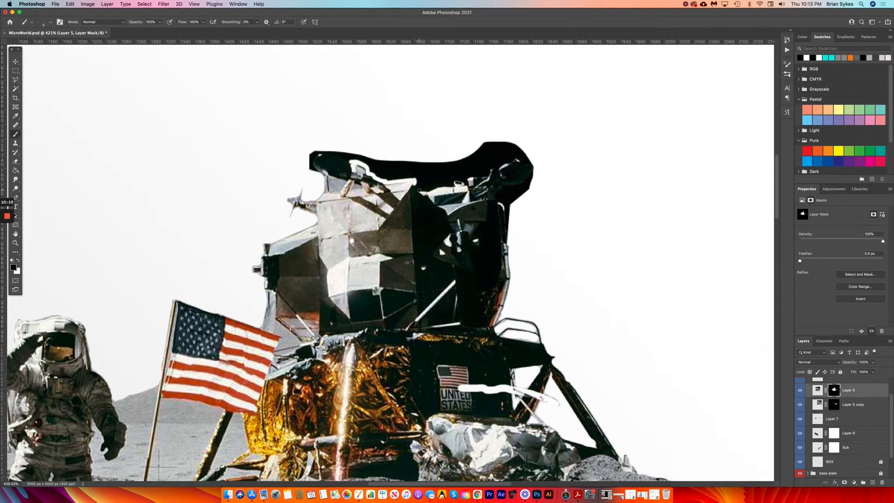
left_click_drag(419, 191, 451, 180)
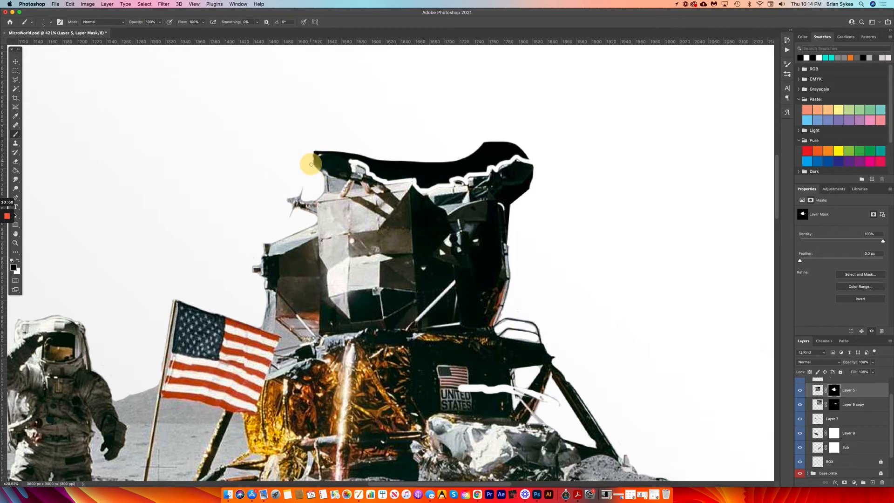
left_click_drag(311, 164, 342, 150)
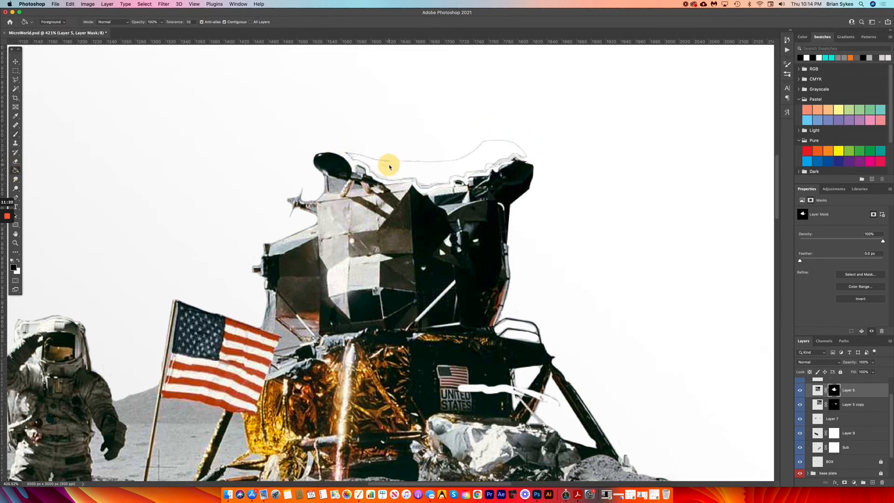
left_click(15, 143)
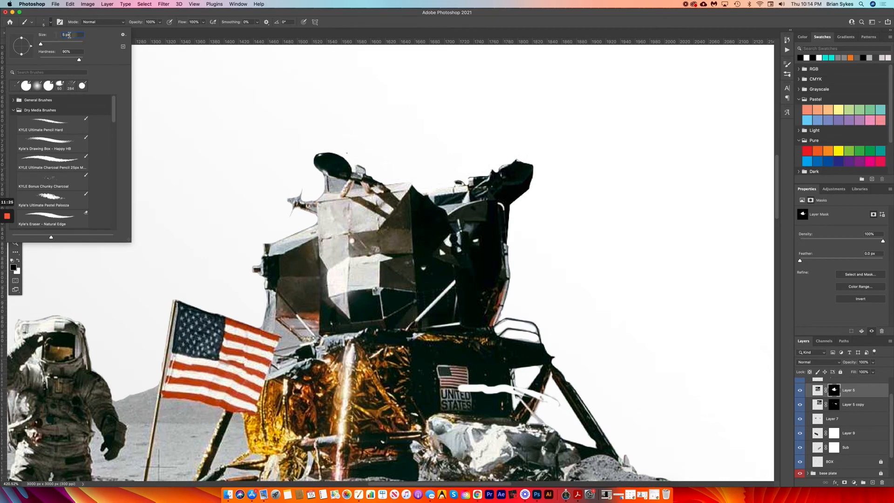
With a smaller brush, remove the leftover black at the module's top right
left_click(355, 159)
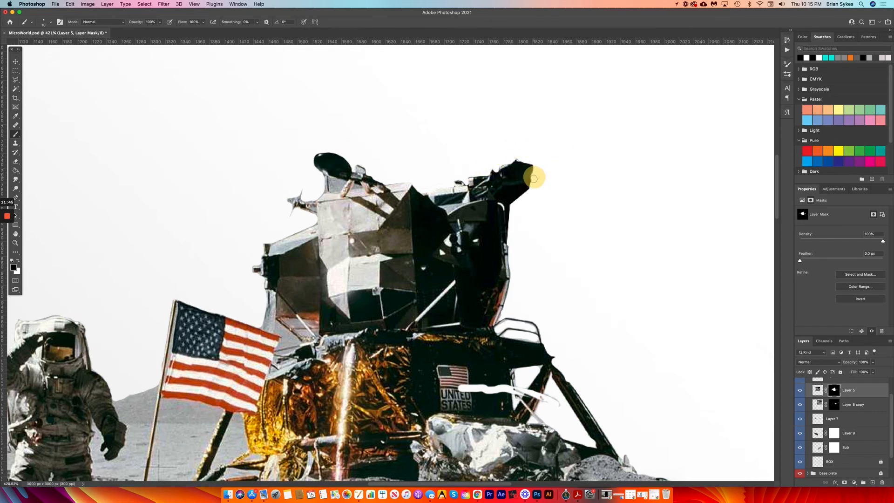
left_click_drag(533, 179, 501, 199)
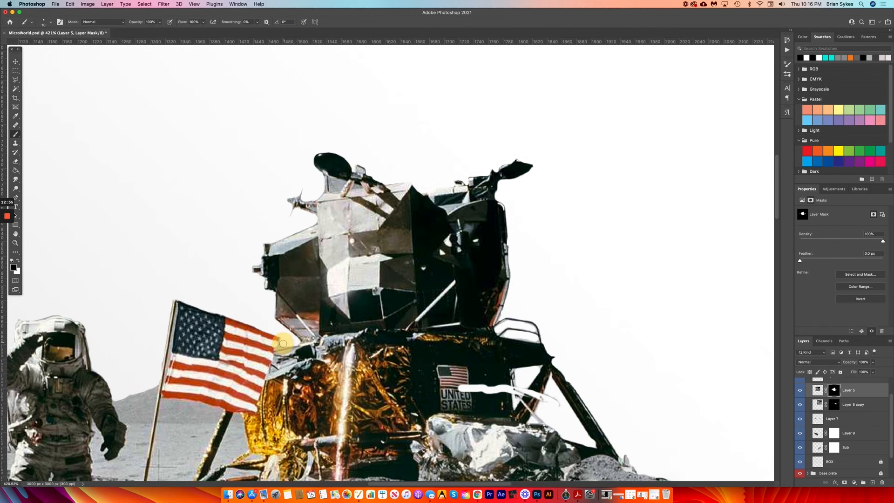
left_click(44, 22)
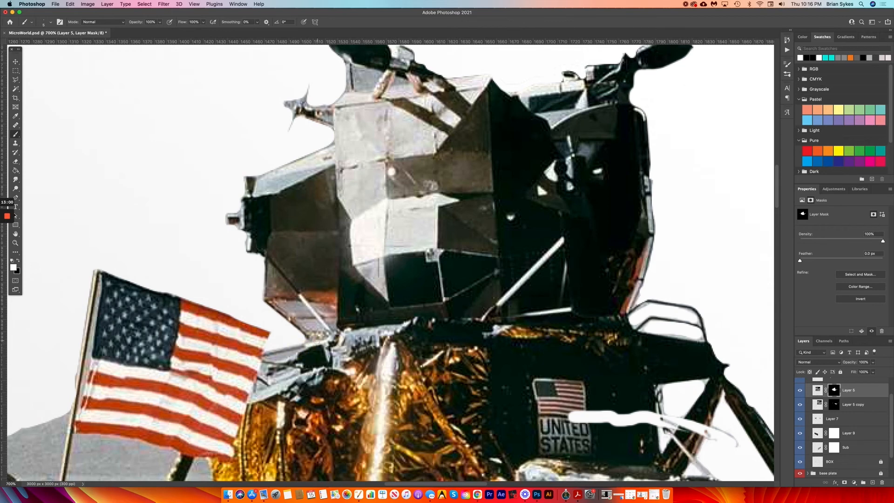
mouse_move(90, 268)
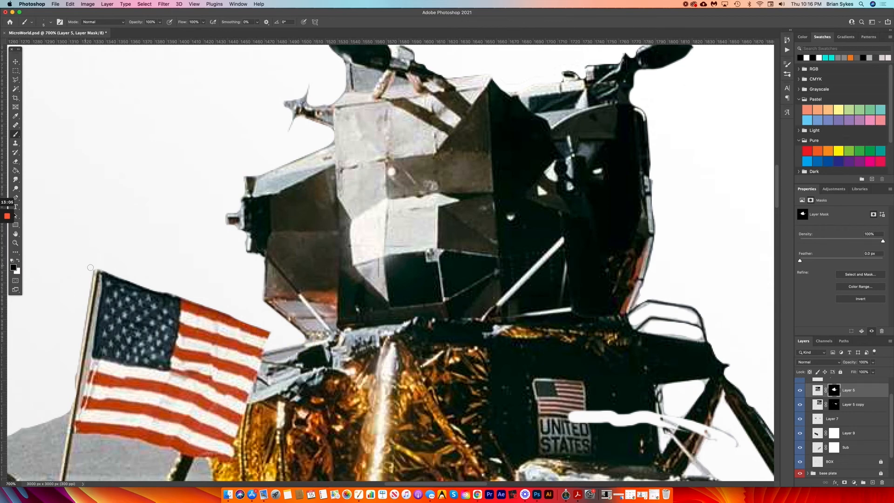
mouse_move(18, 261)
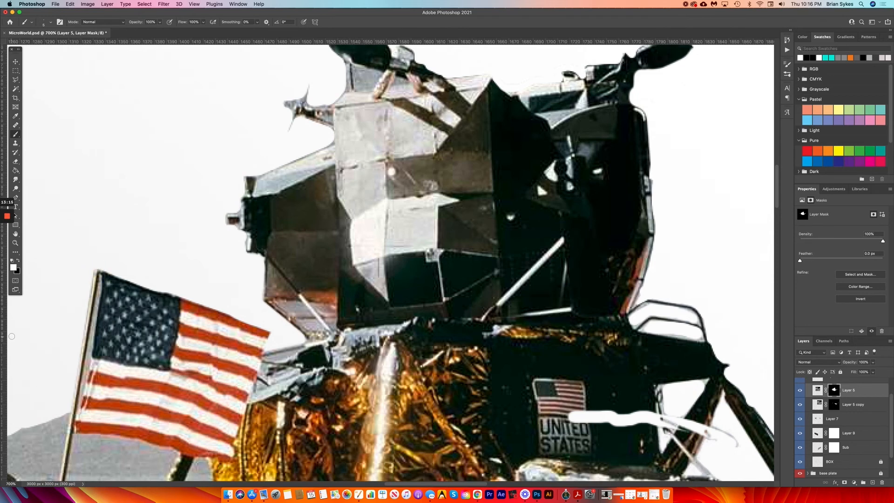
Zoom to 700% and paint Layer 5's mask around the module's edges
left_click(51, 22)
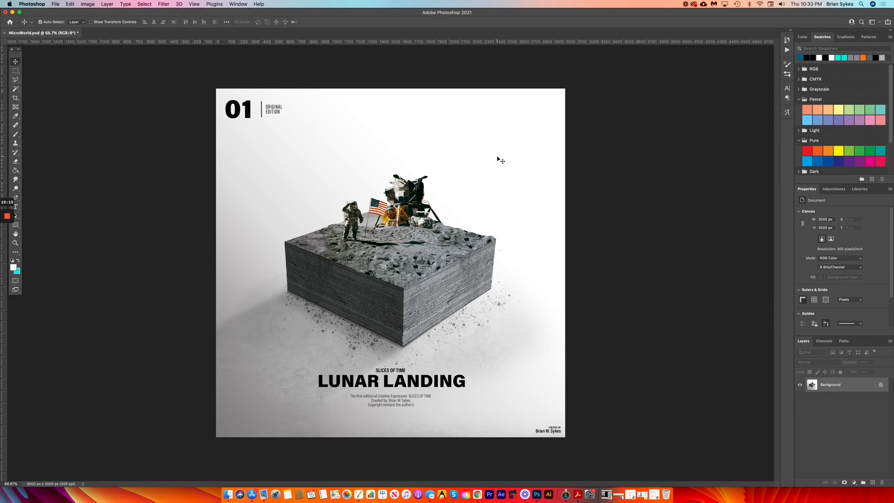
mouse_move(416, 130)
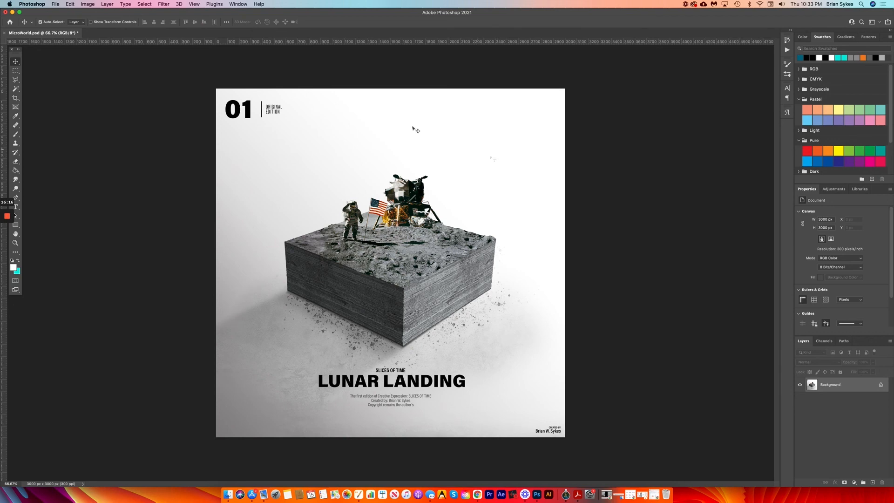